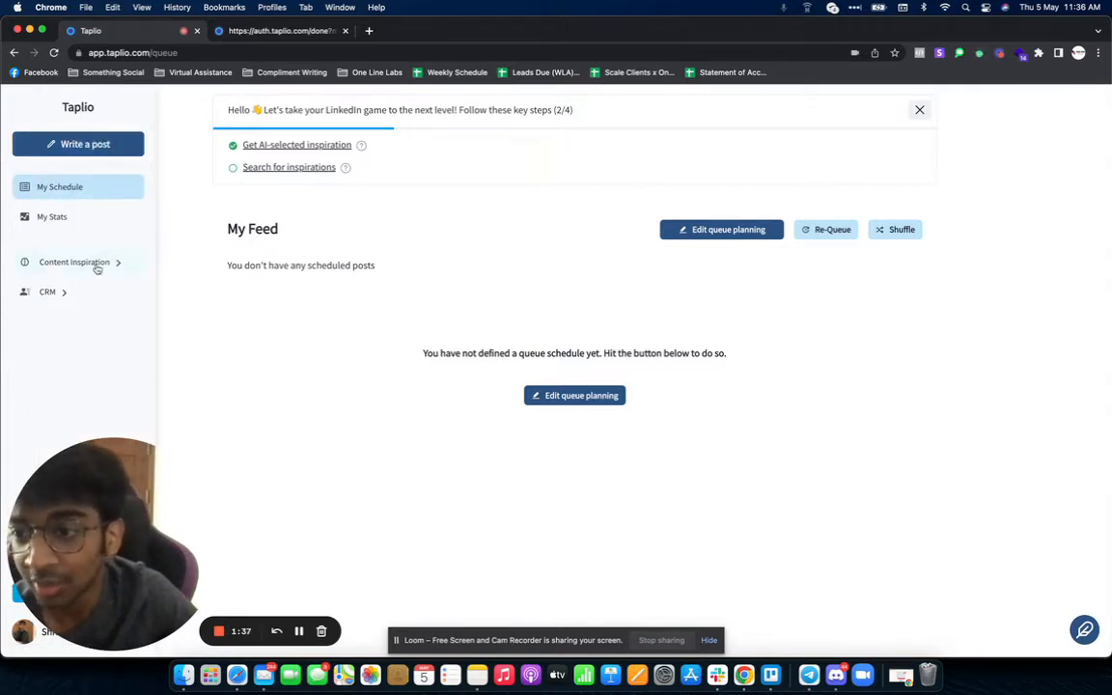
# Step: Open Content Inspiration and scroll through the AI-selected high-performing LinkedIn posts
pyautogui.click(74, 262)
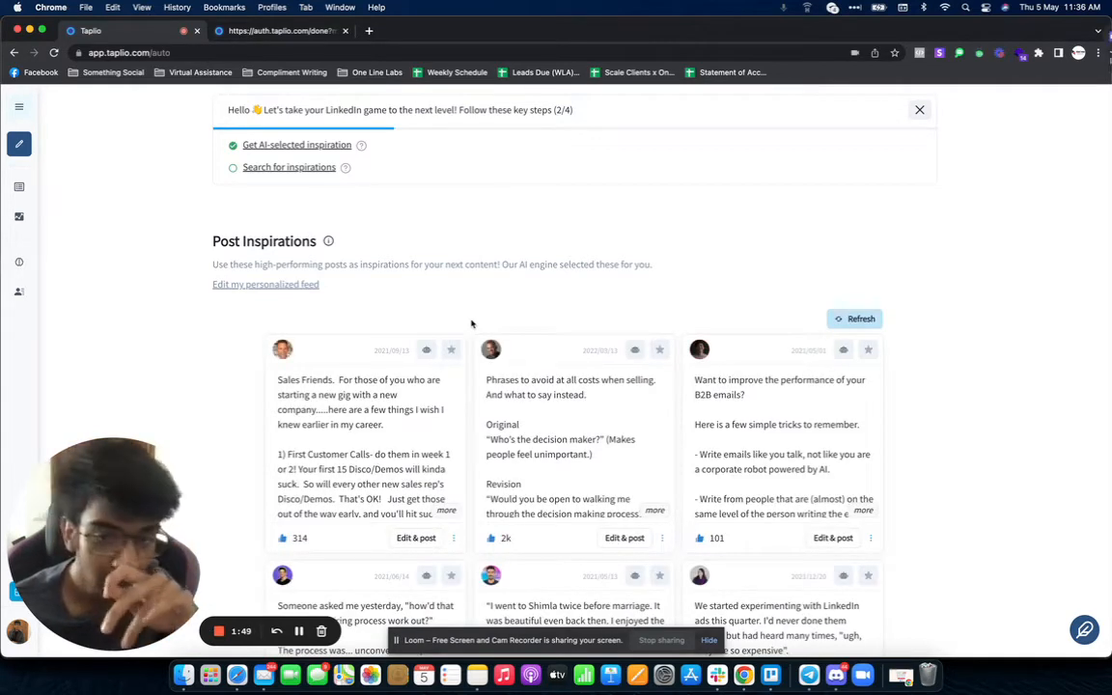
pyautogui.moveTo(757, 303)
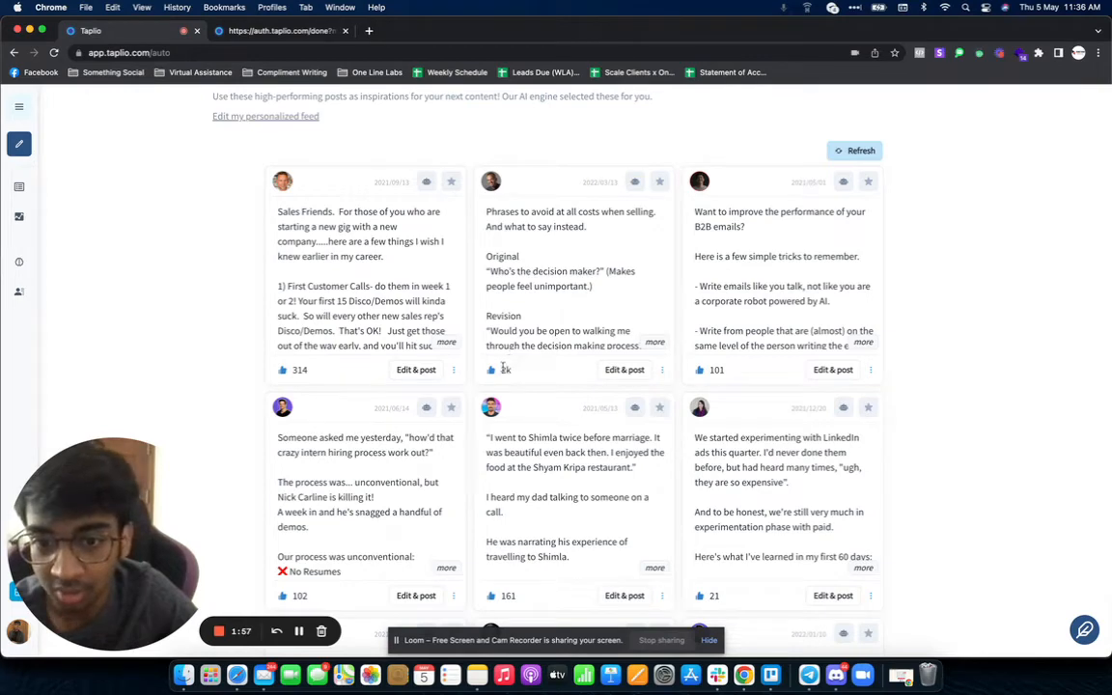
pyautogui.scroll(-3)
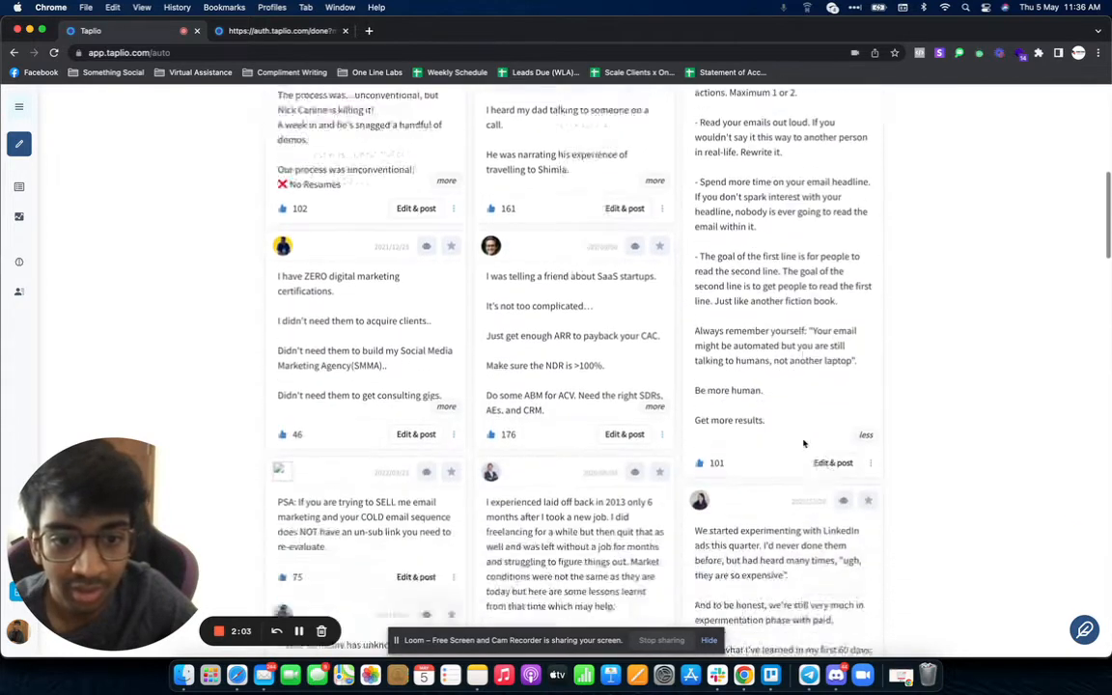
pyautogui.scroll(-3)
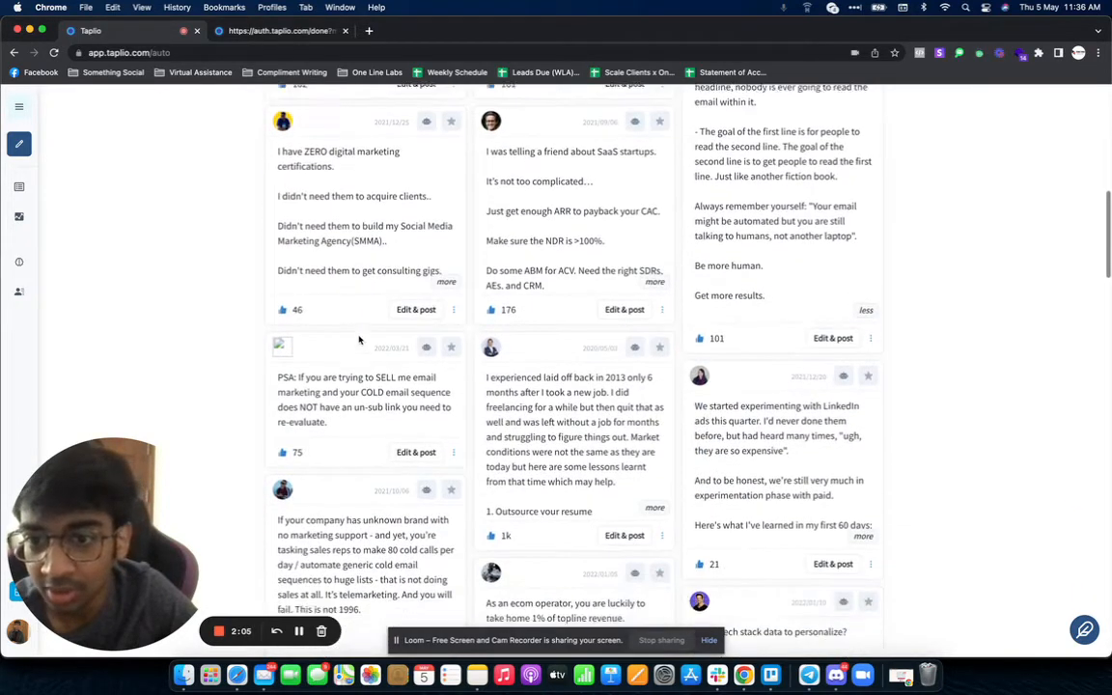
pyautogui.scroll(-3)
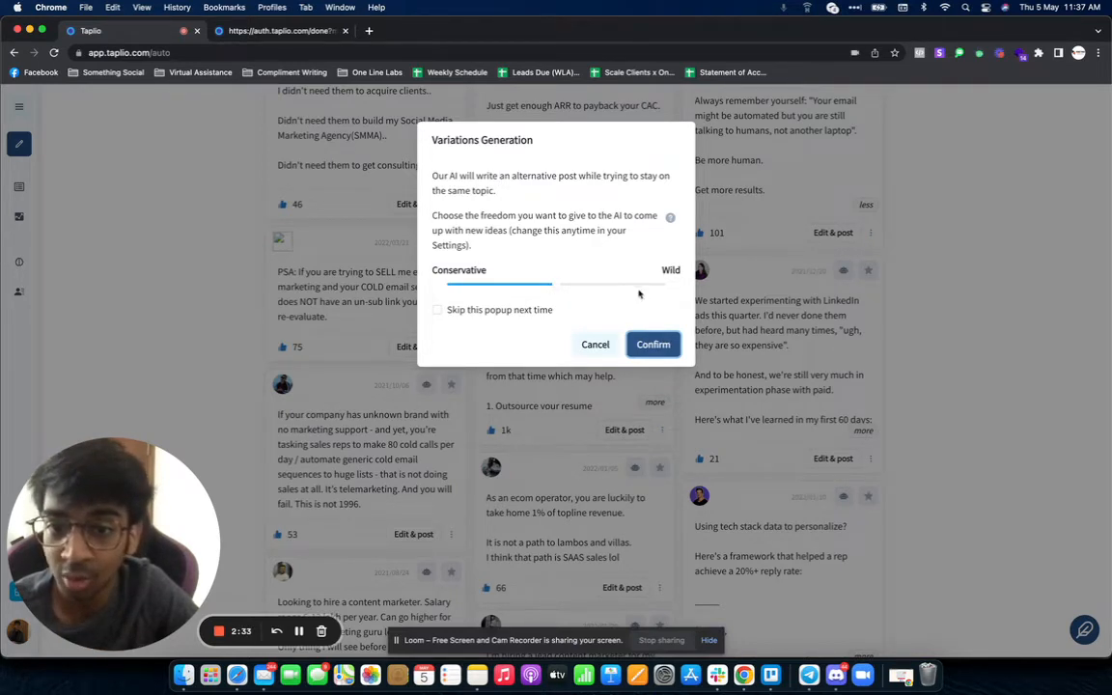
# Step: Confirm the variation with the default freedom setting to rewrite the cold-email unsubscribe PSA post
pyautogui.click(653, 344)
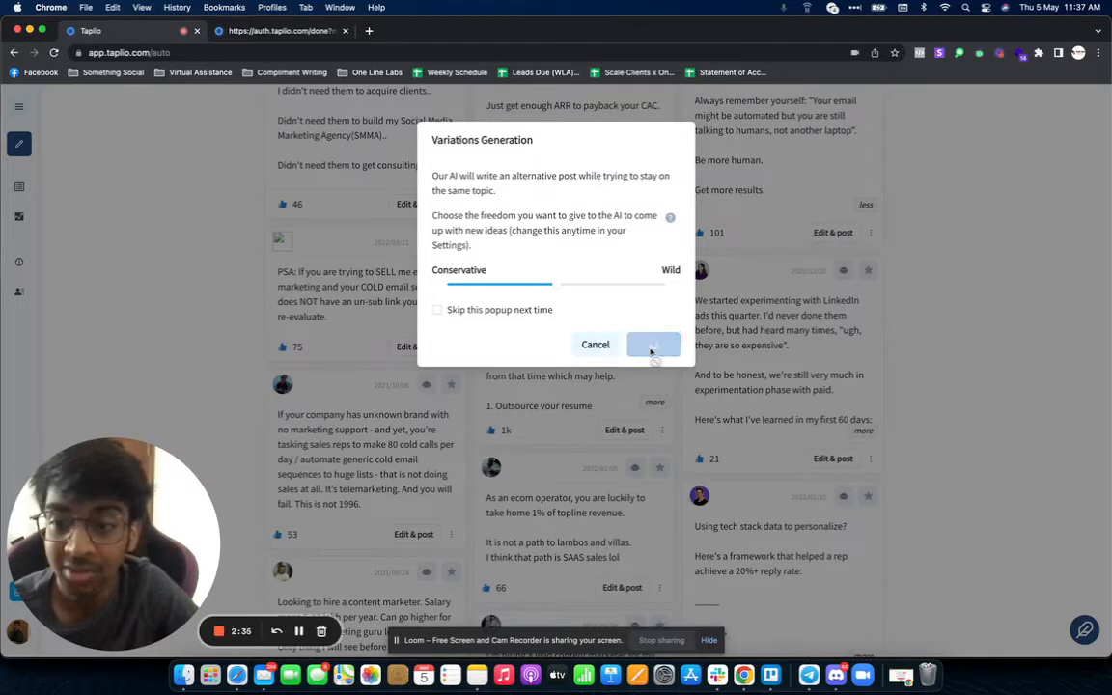
pyautogui.click(653, 344)
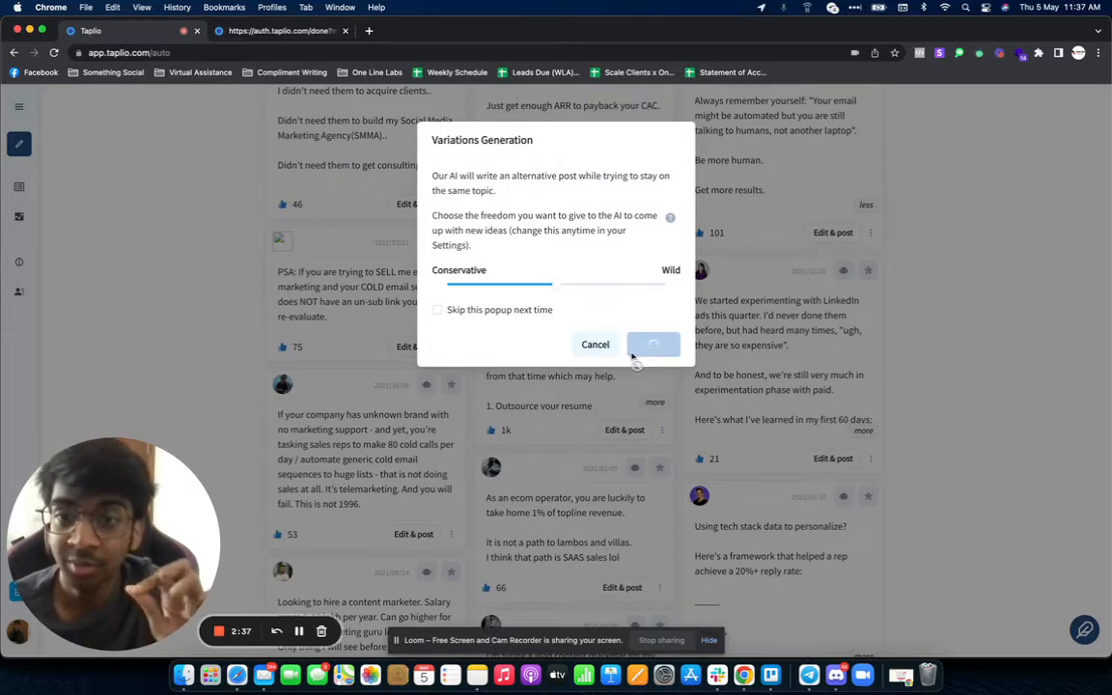
pyautogui.click(653, 344)
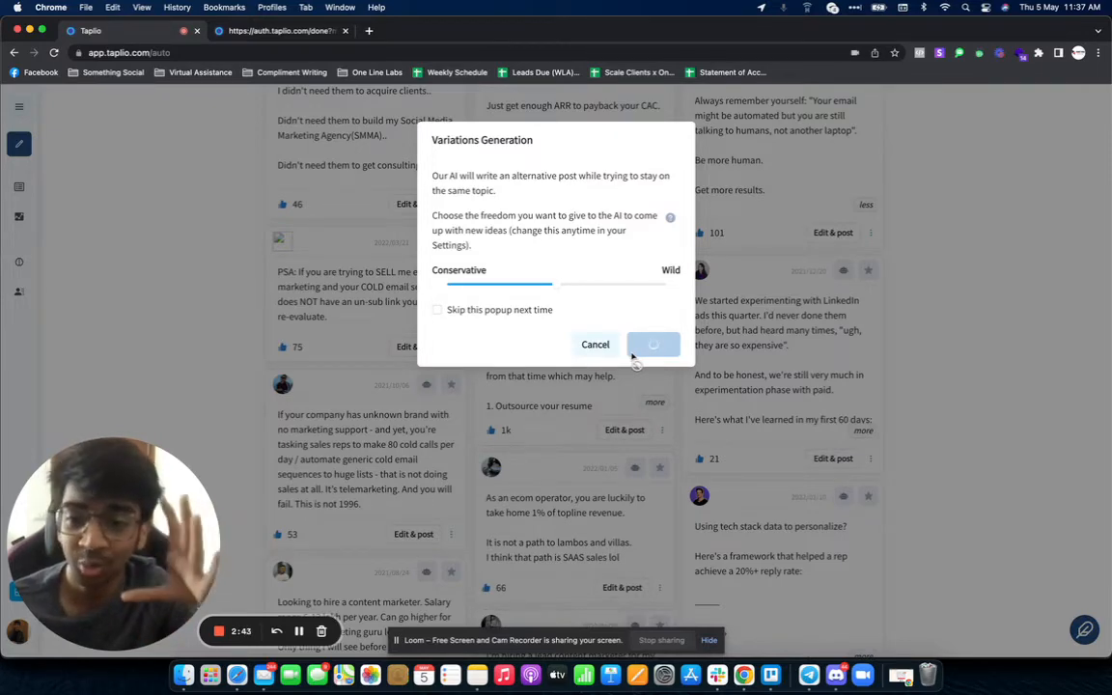
pyautogui.click(653, 344)
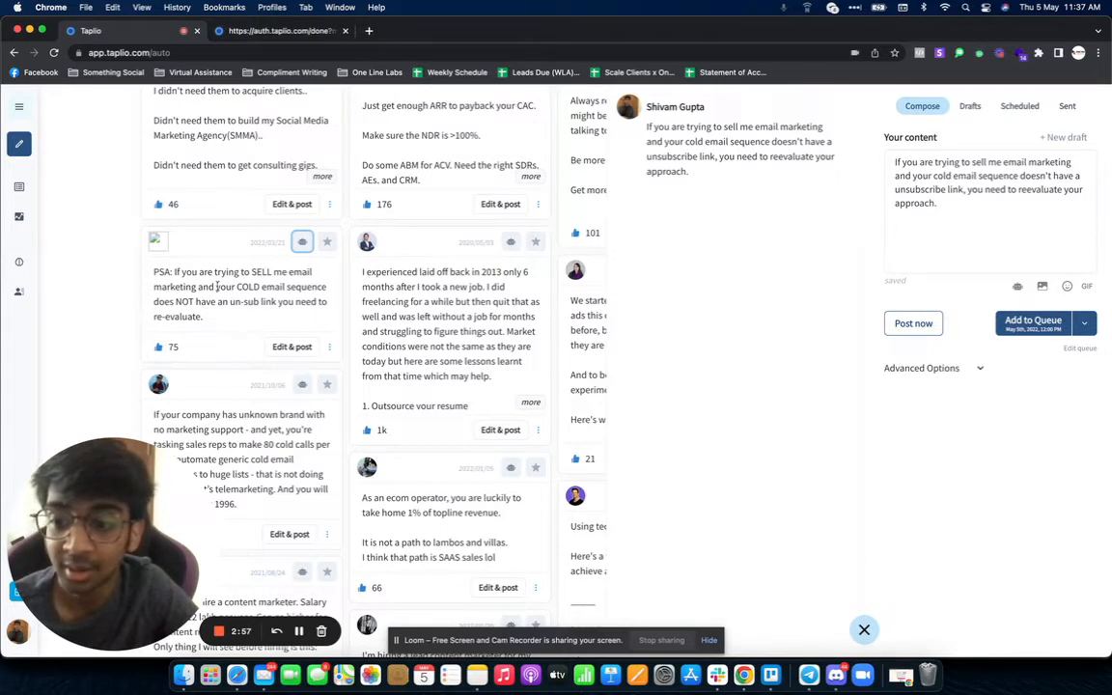
pyautogui.moveTo(653, 175)
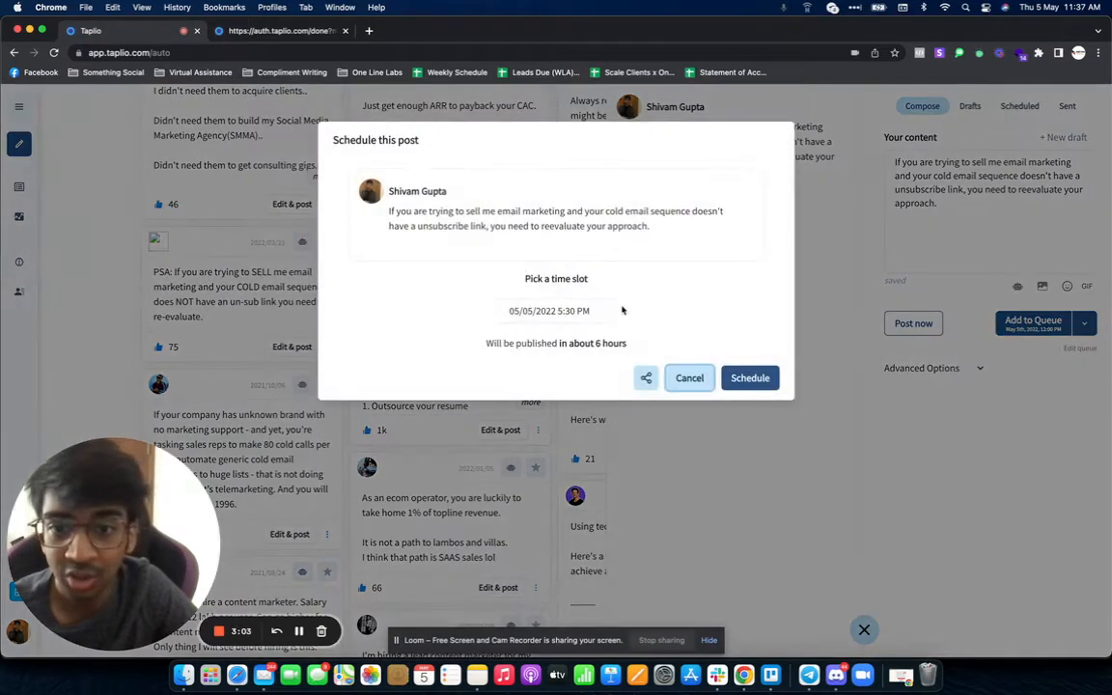
# Step: Schedule the rewritten post for 5 May 2022, 5:30 PM, and view the Scheduled tab
pyautogui.click(549, 310)
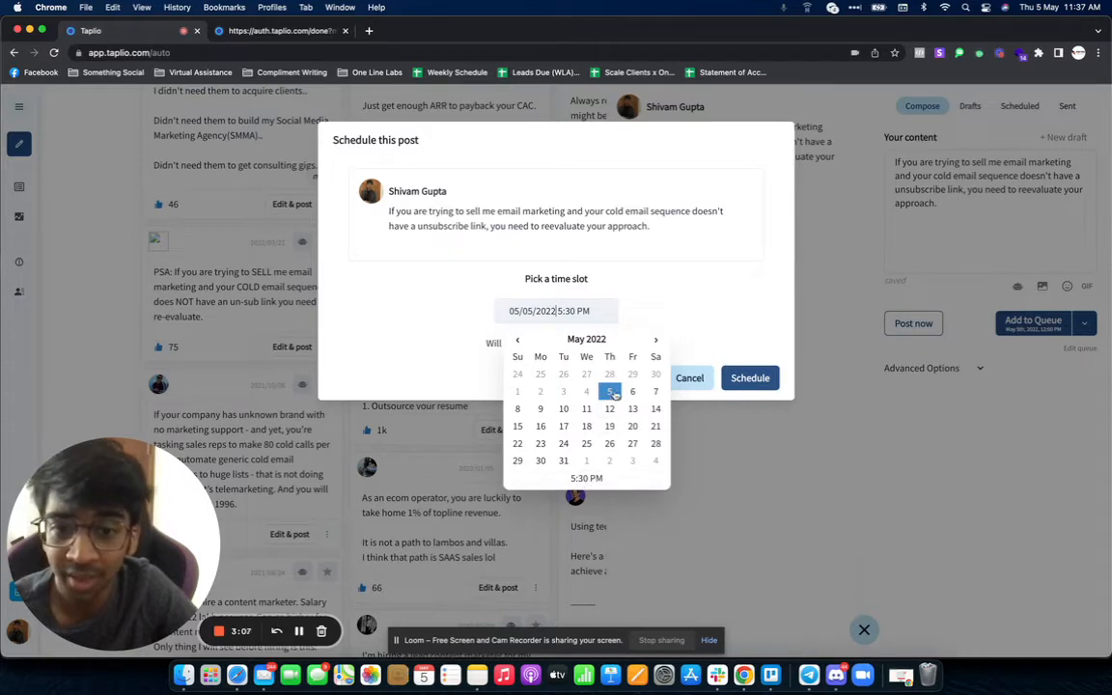
pyautogui.click(750, 377)
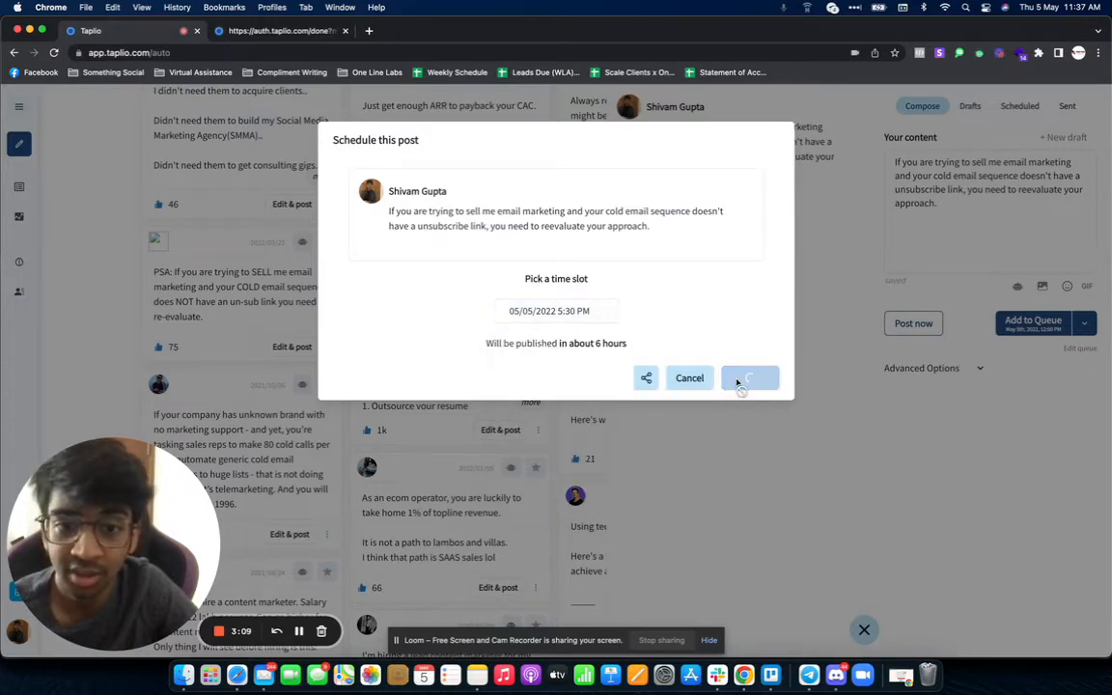
pyautogui.click(749, 378)
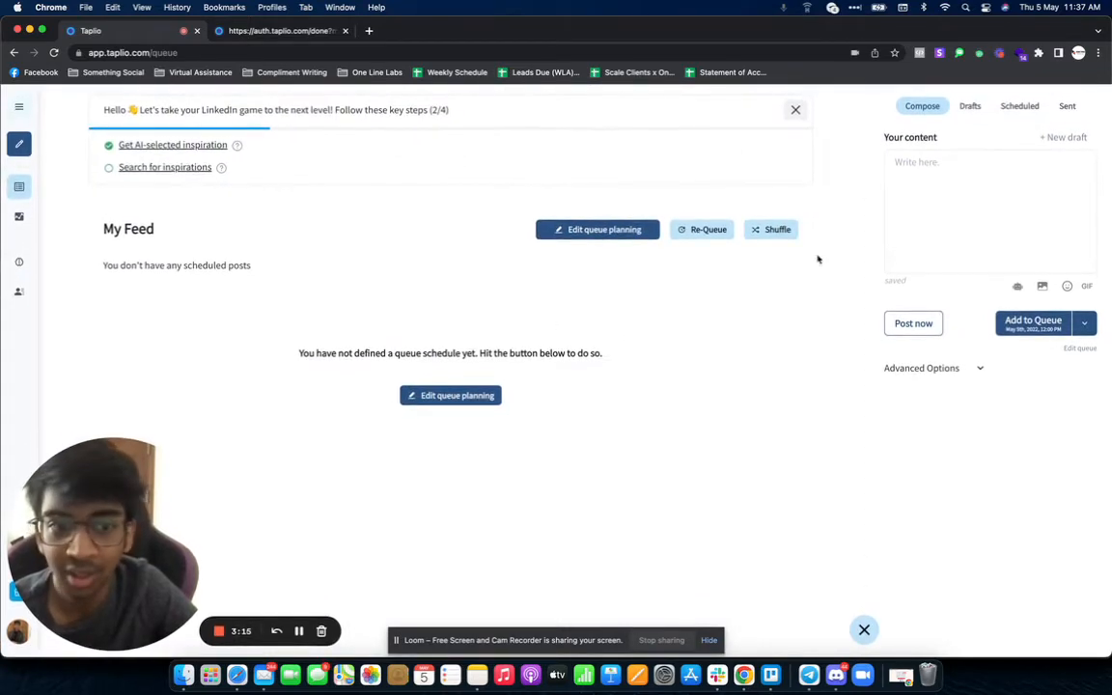
pyautogui.click(1019, 105)
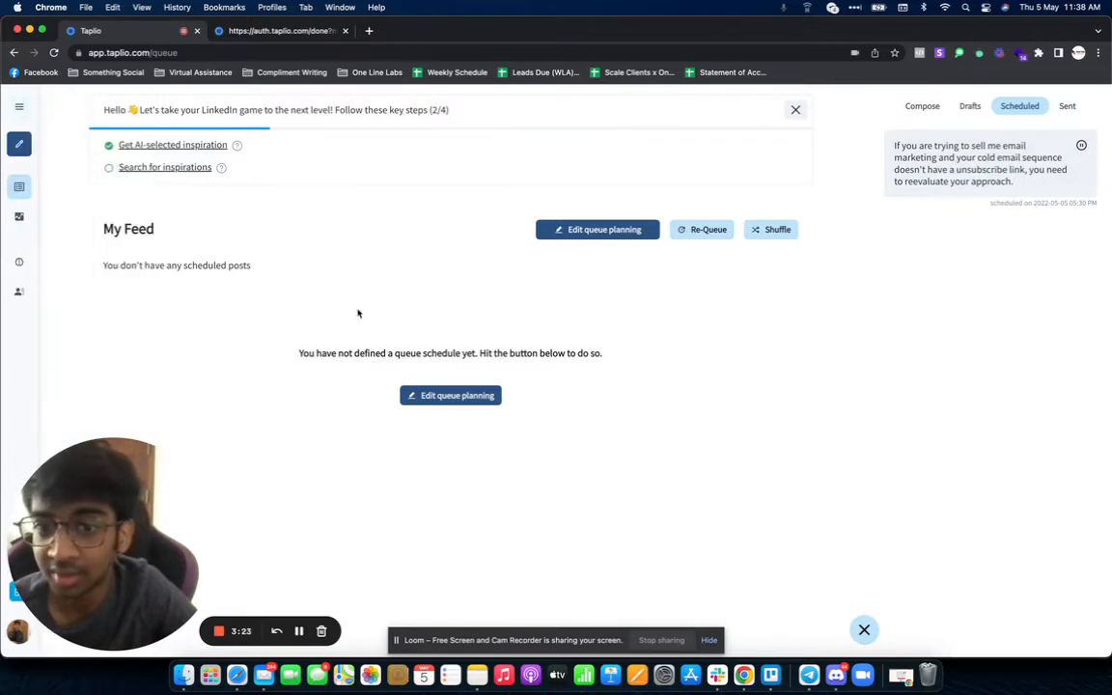
# Step: Open Search for inspirations and choose the 'marketing' suggestion chip
pyautogui.click(19, 106)
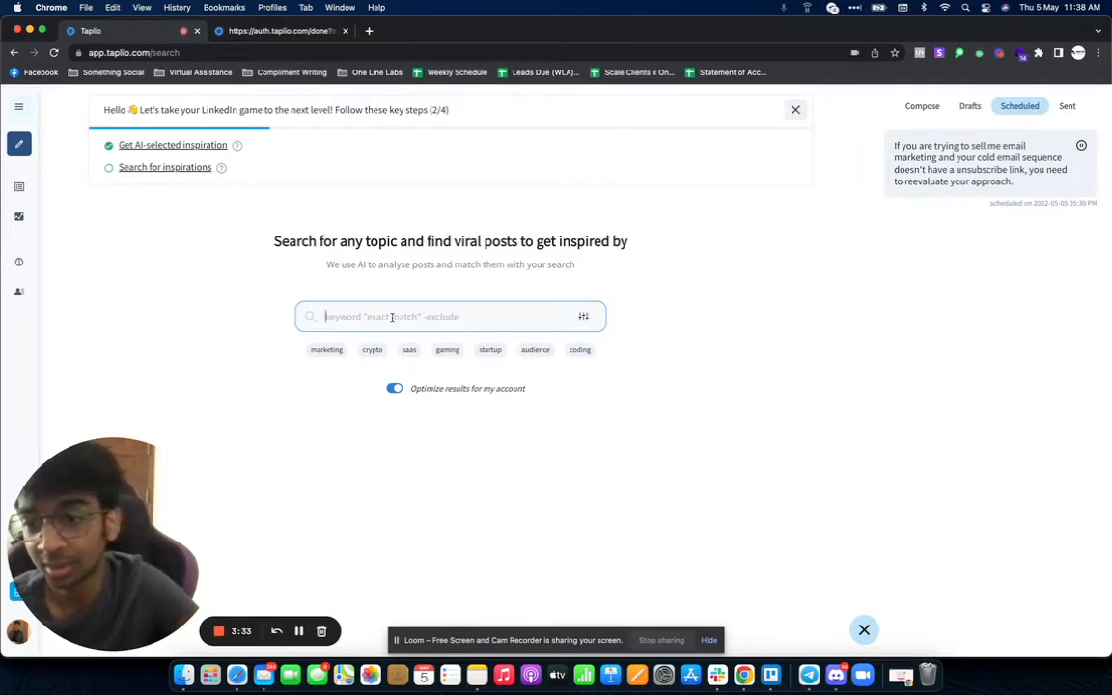
pyautogui.click(326, 350)
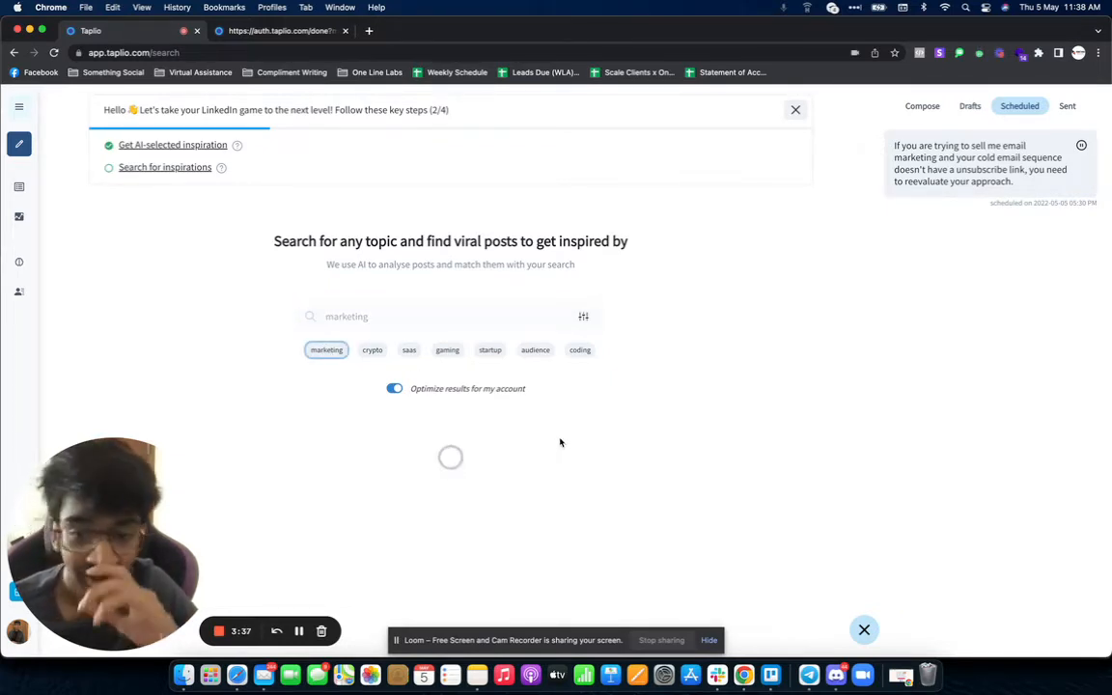
pyautogui.moveTo(473, 388)
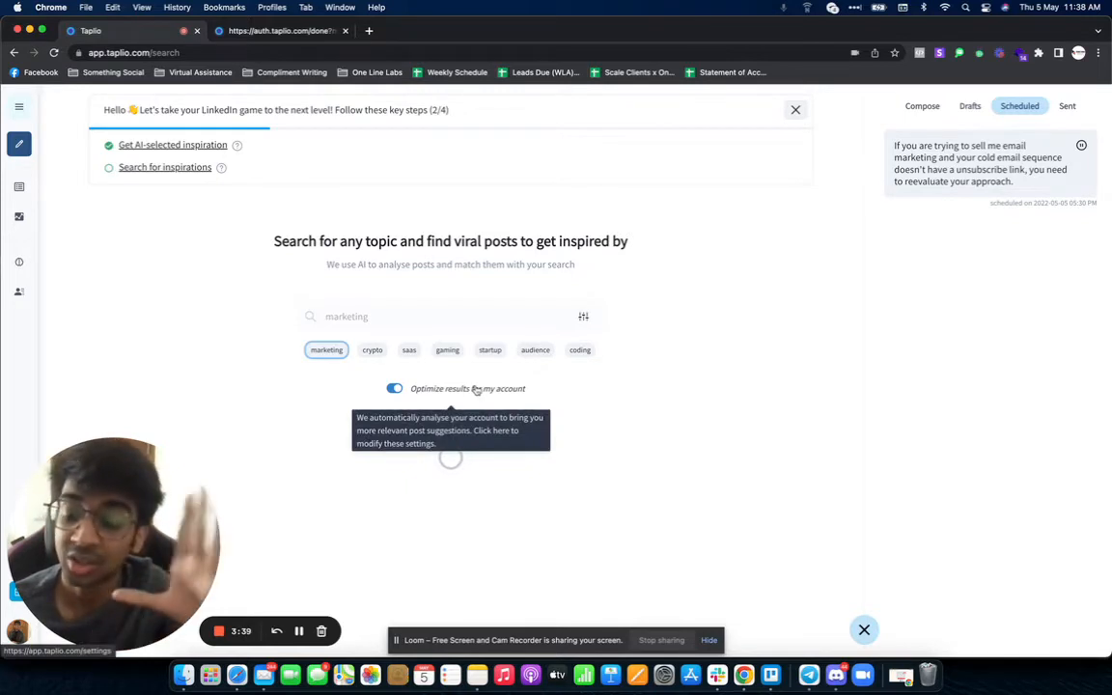
pyautogui.moveTo(589, 433)
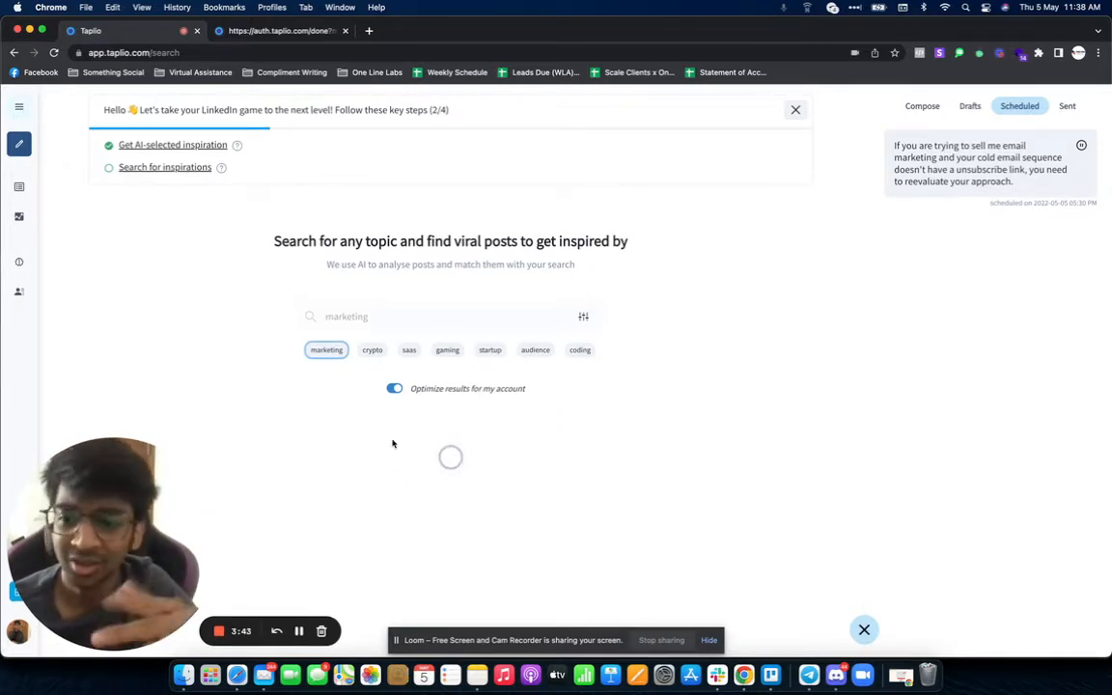
pyautogui.click(327, 349)
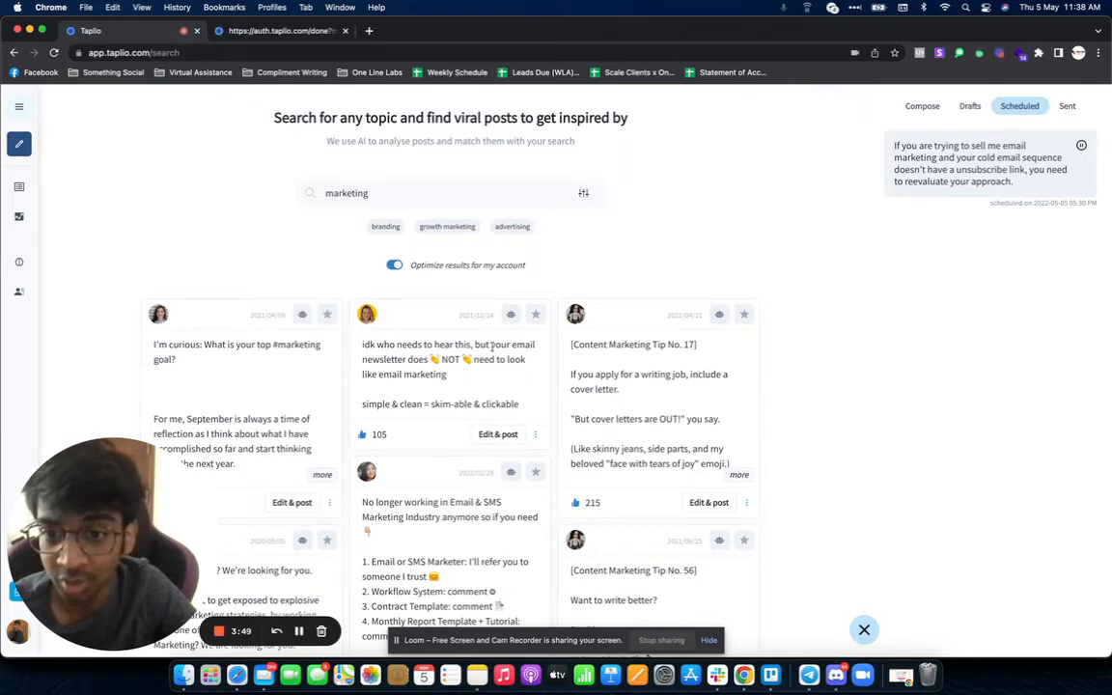
pyautogui.moveTo(380, 387)
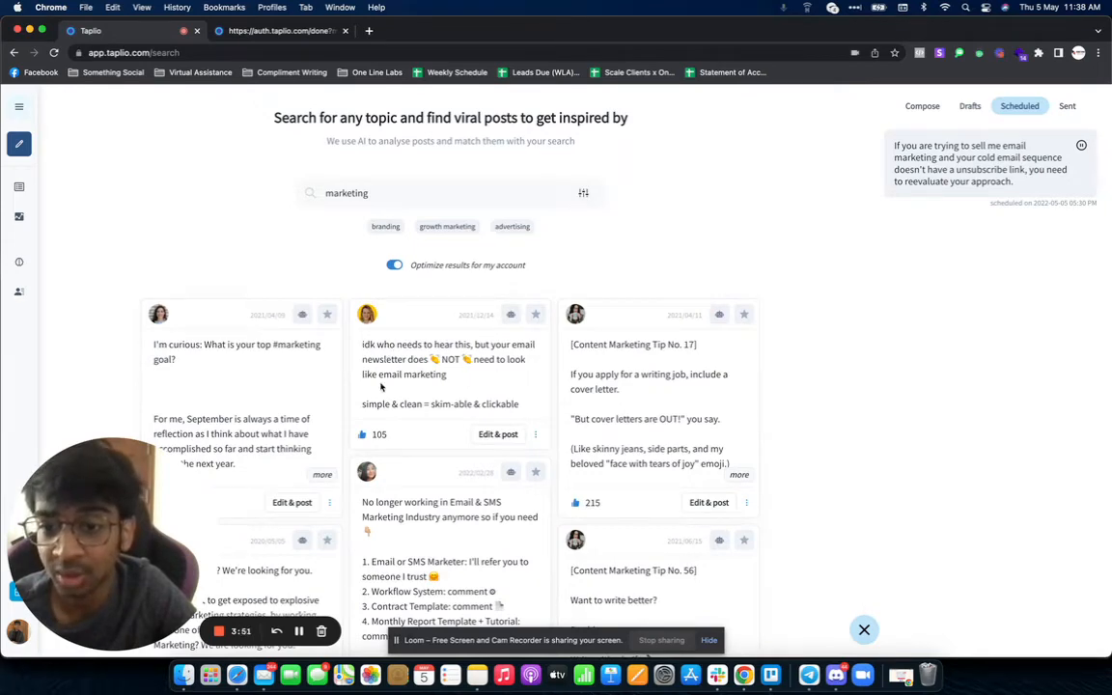
pyautogui.scroll(-3)
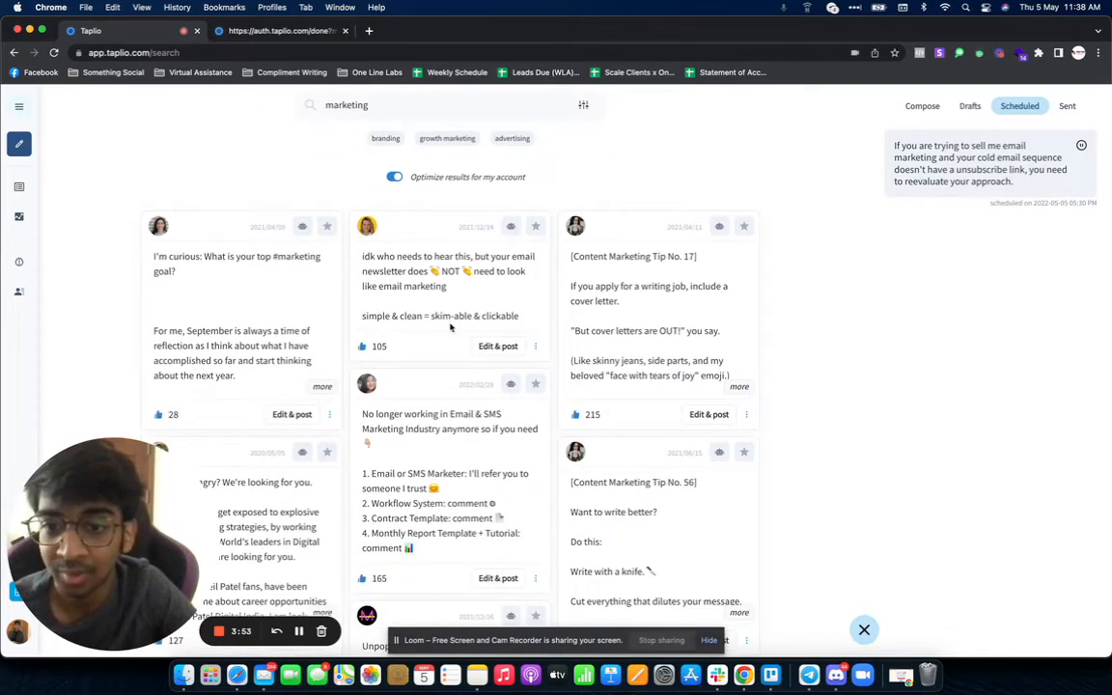
pyautogui.scroll(-3)
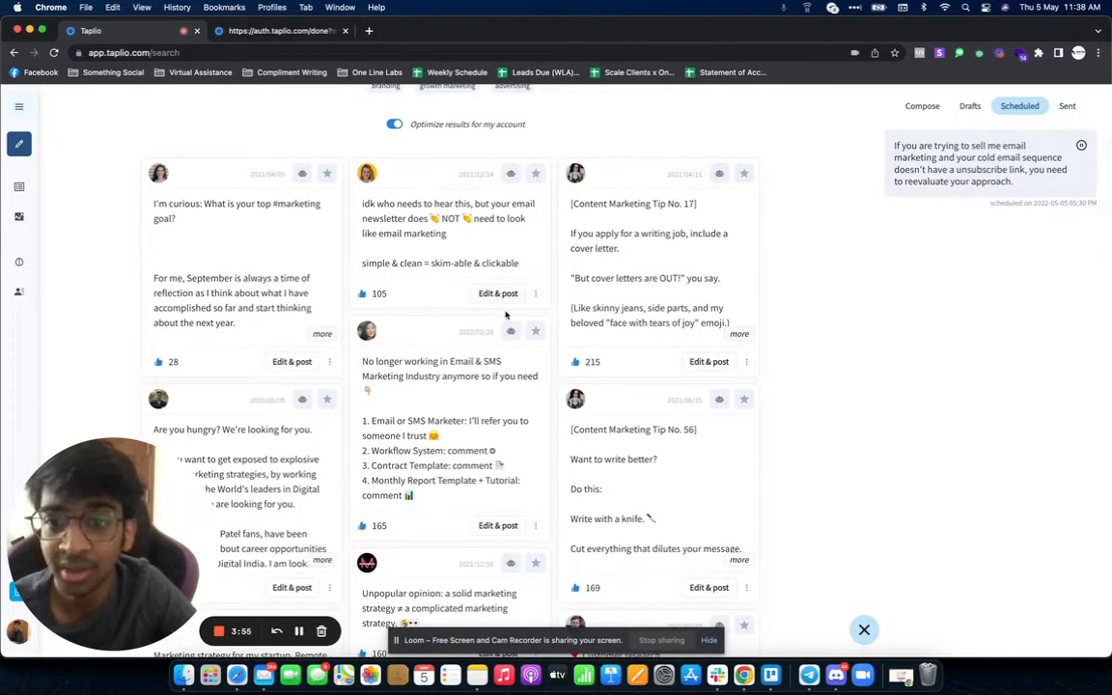
pyautogui.scroll(-3)
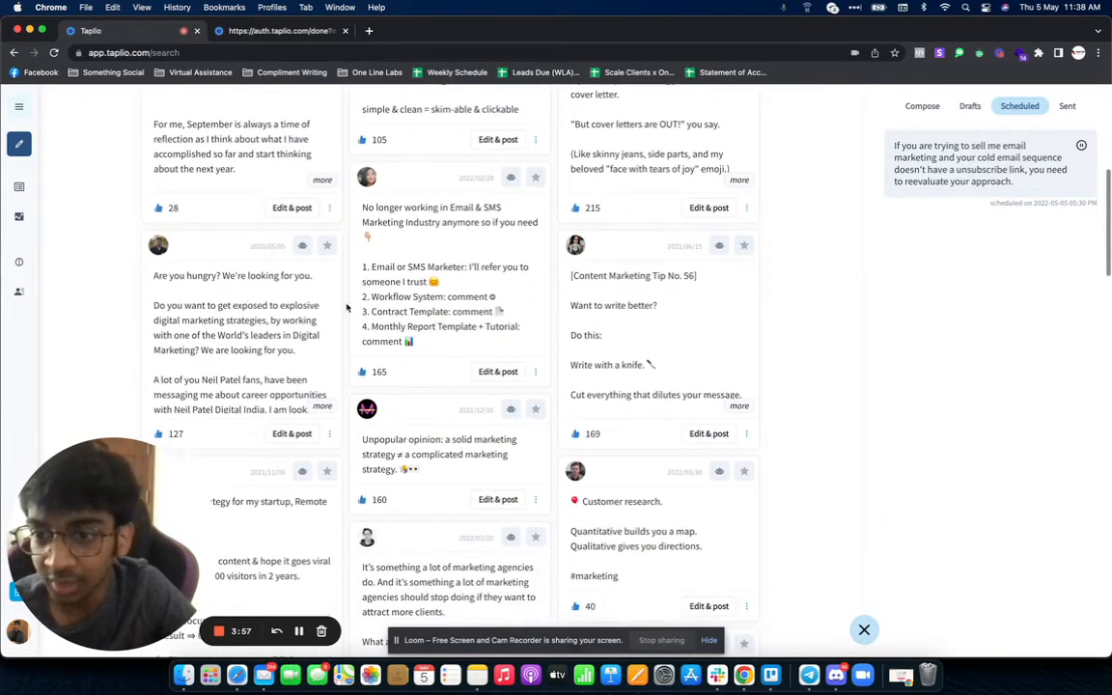
pyautogui.scroll(-3)
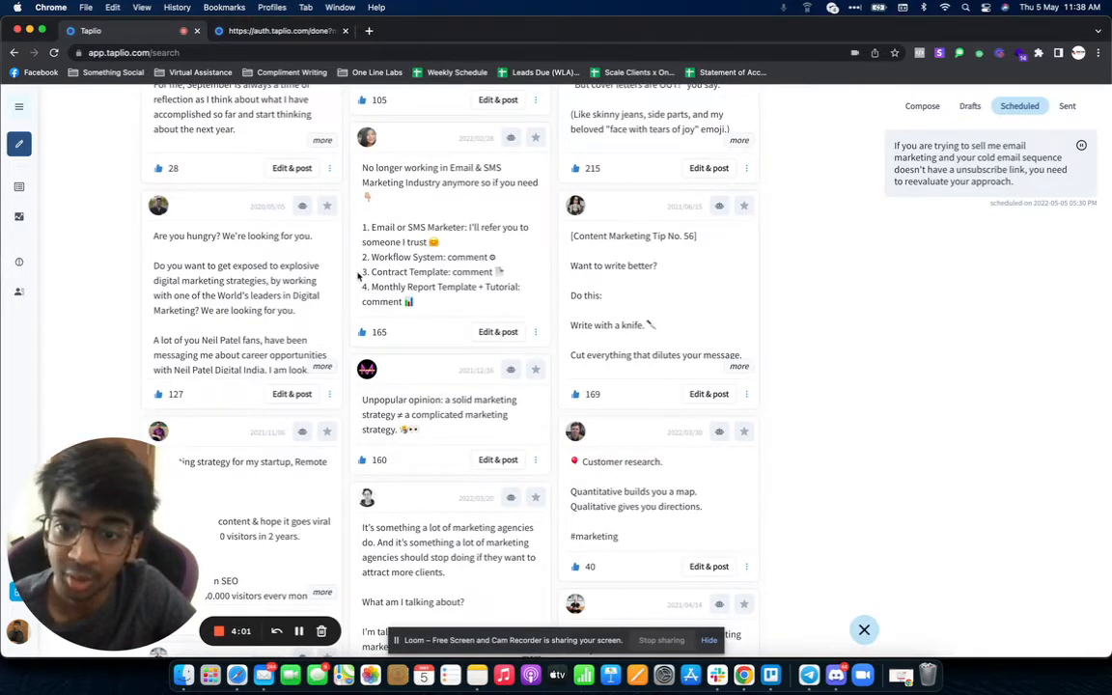
pyautogui.scroll(-3)
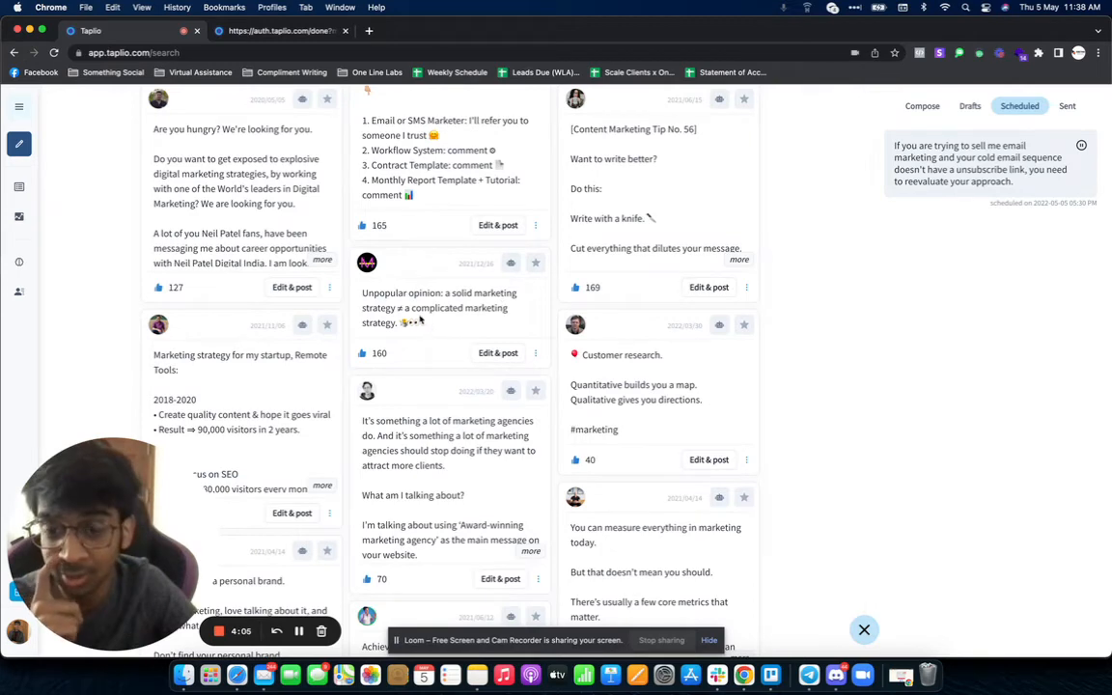
pyautogui.scroll(-3)
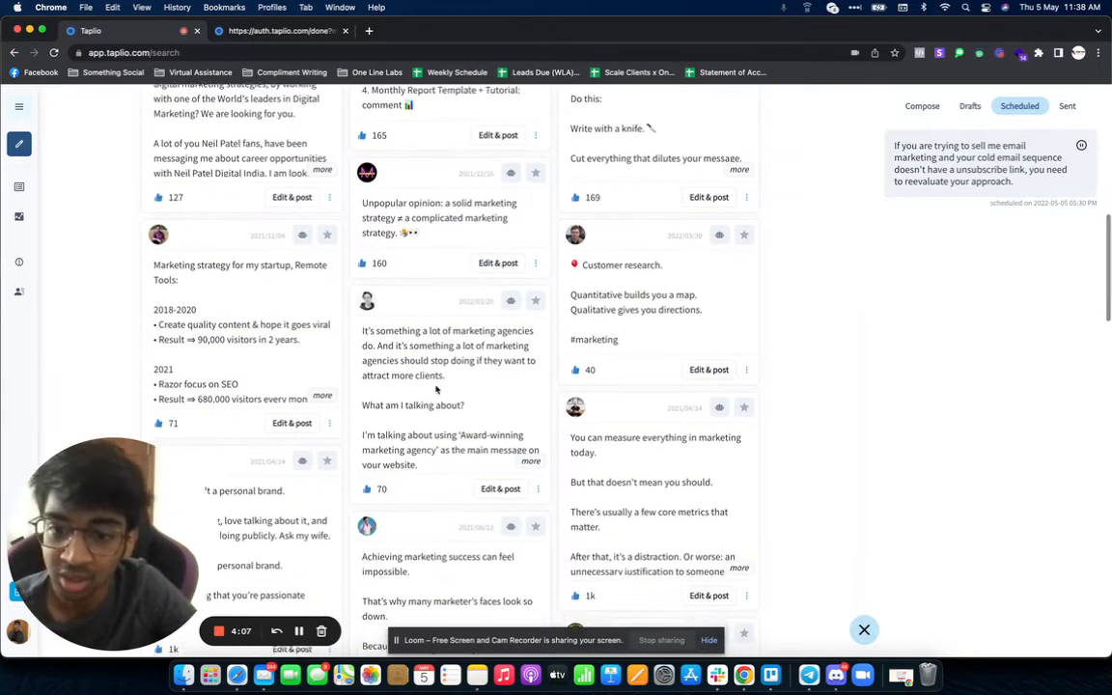
pyautogui.scroll(-3)
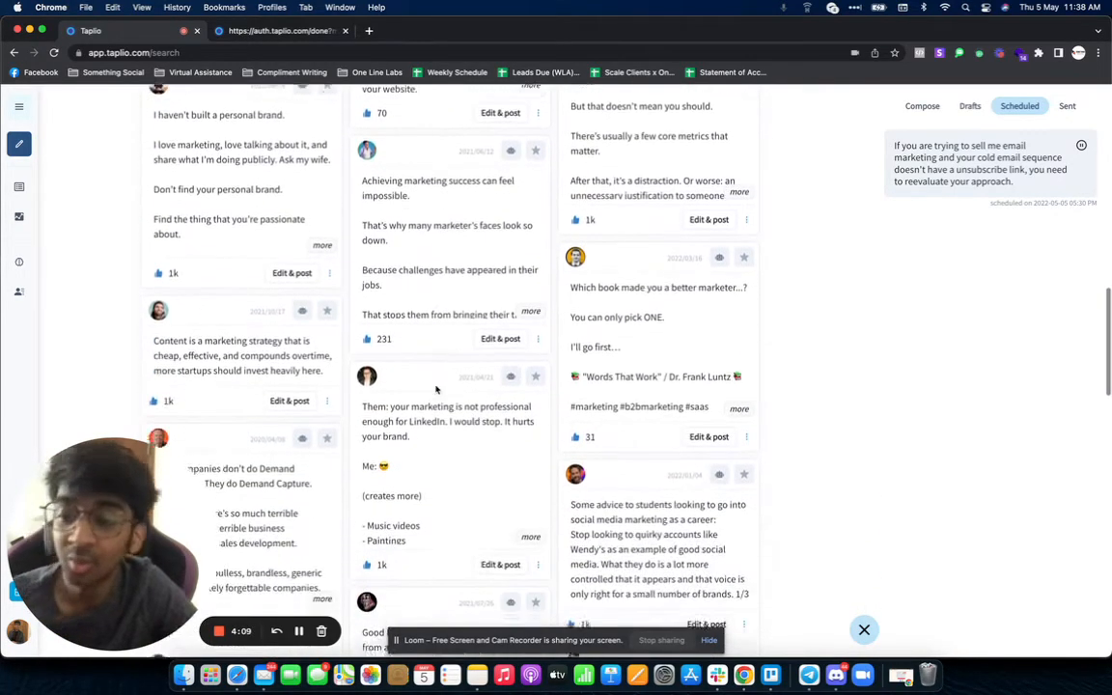
pyautogui.scroll(-3)
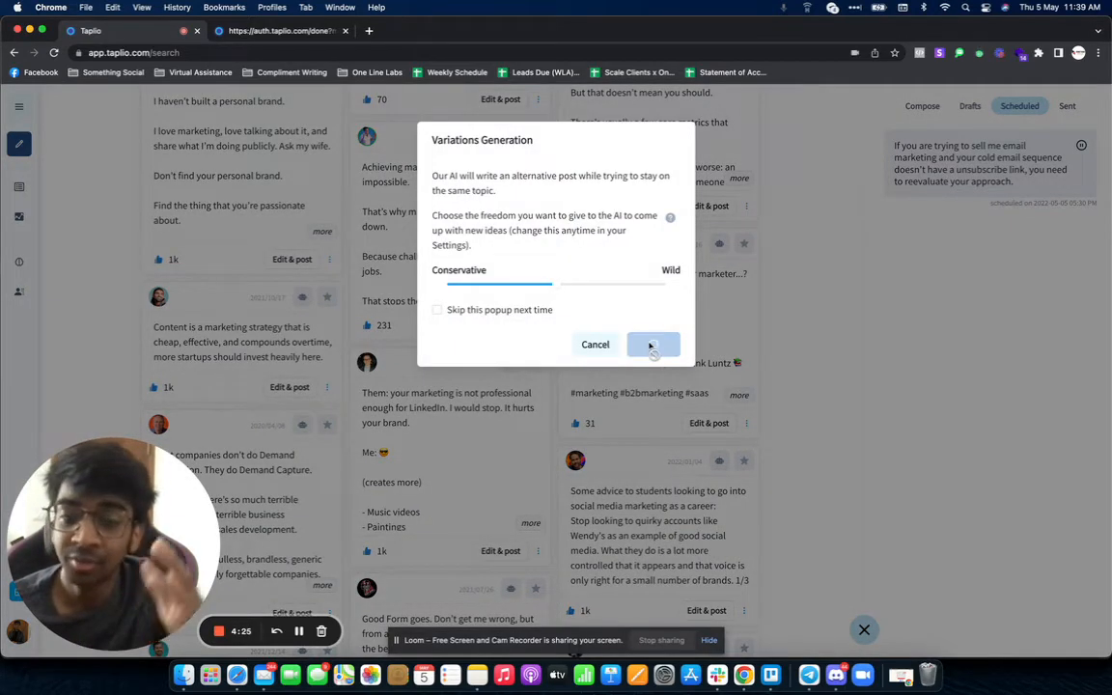
# Step: Confirm a Conservative AI variation of 'How every startup should invest in content'
pyautogui.click(653, 345)
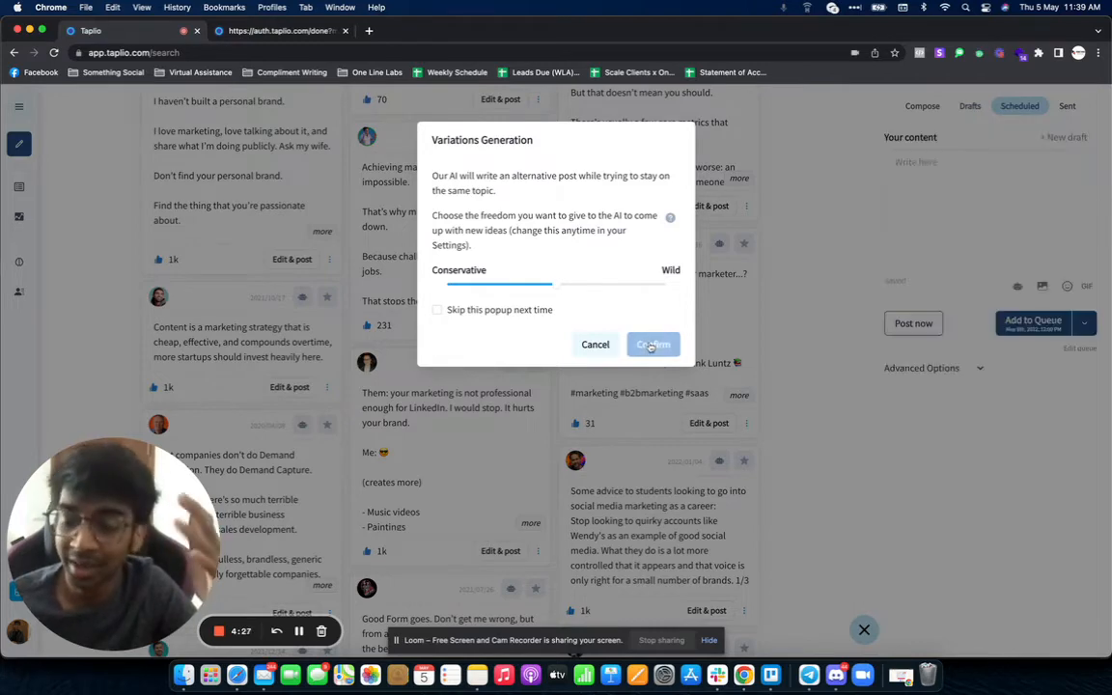
pyautogui.click(652, 344)
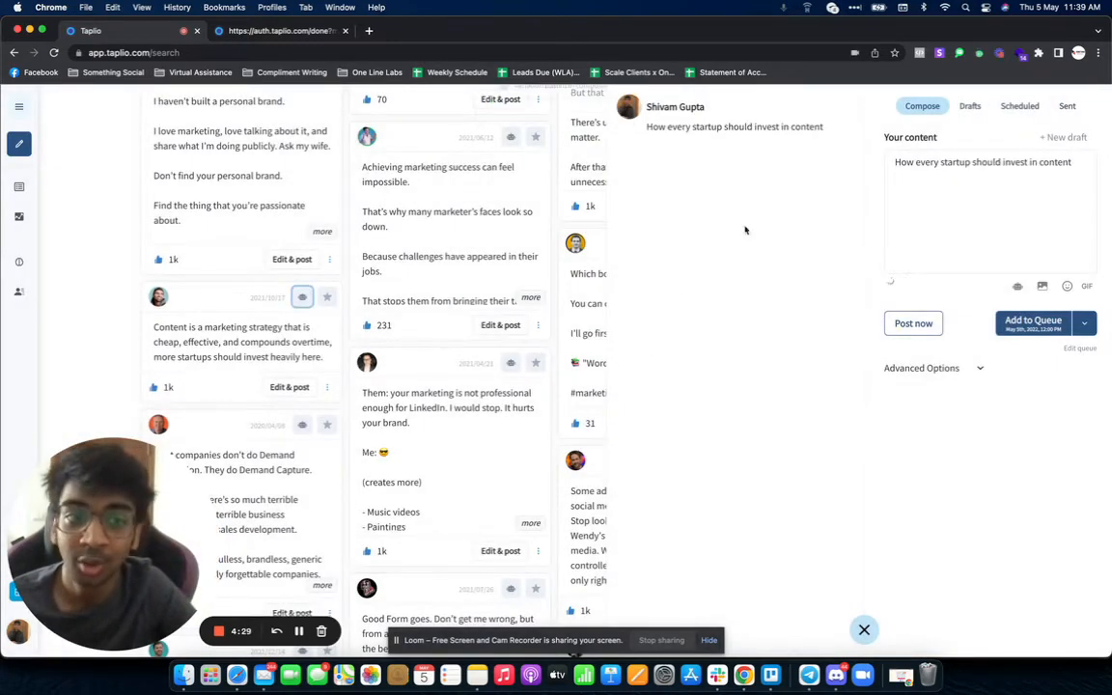
pyautogui.click(932, 190)
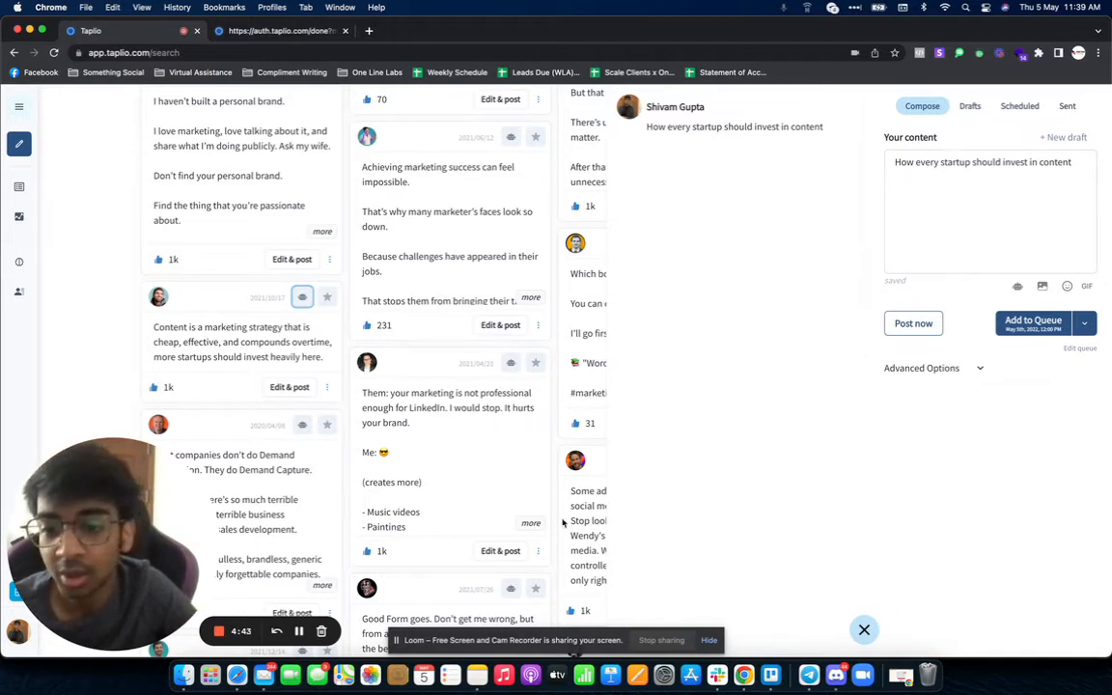
pyautogui.click(19, 106)
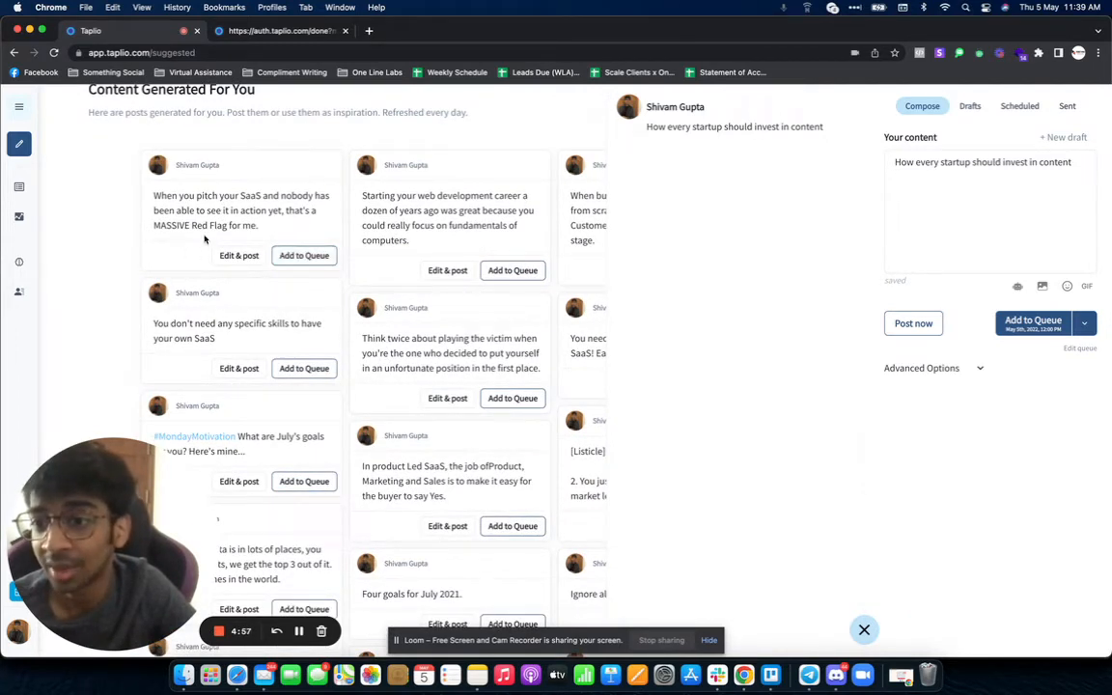
# Step: Load the MASSIVE Red Flag SaaS pitching post into the composer with Edit & post
pyautogui.click(239, 254)
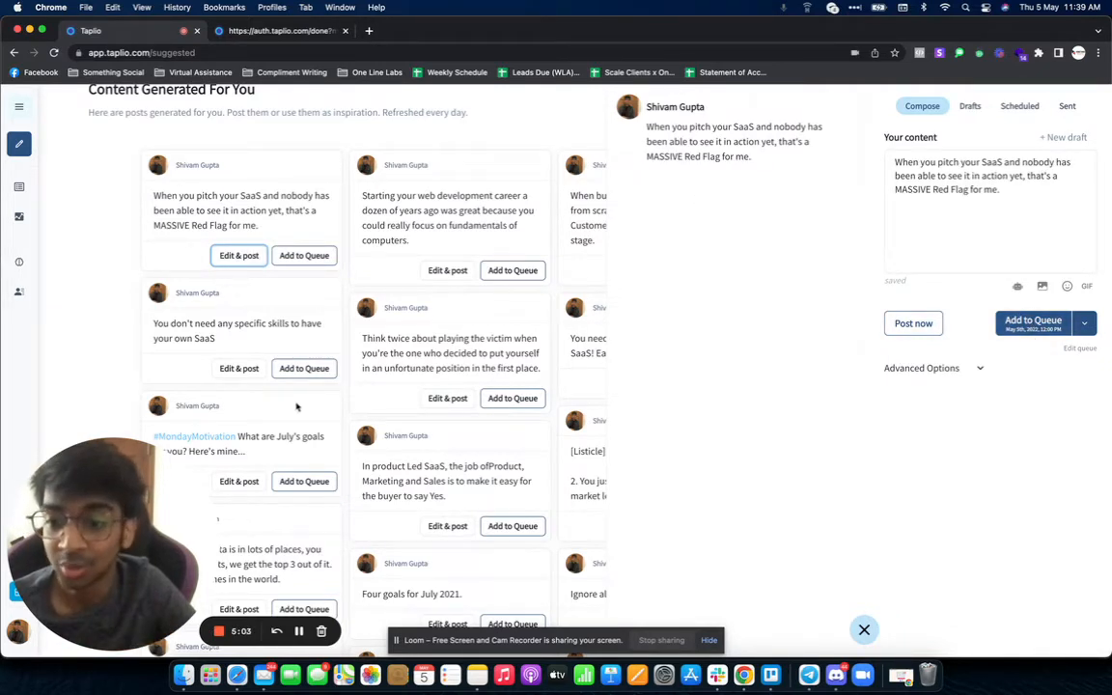
pyautogui.scroll(-3)
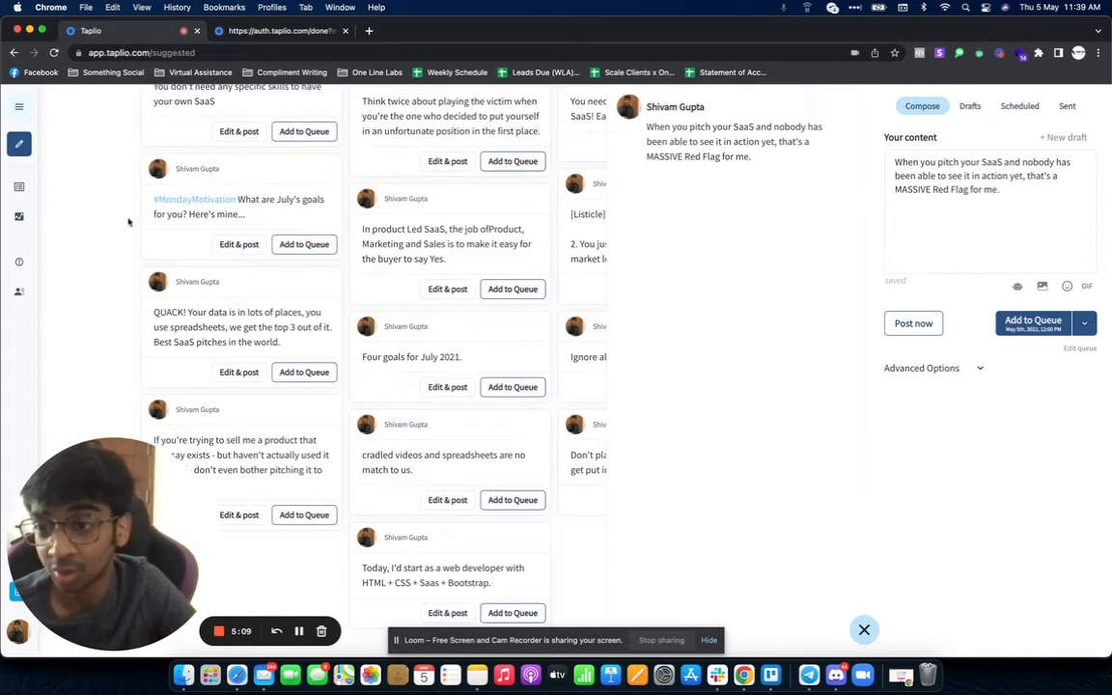
pyautogui.moveTo(271, 275)
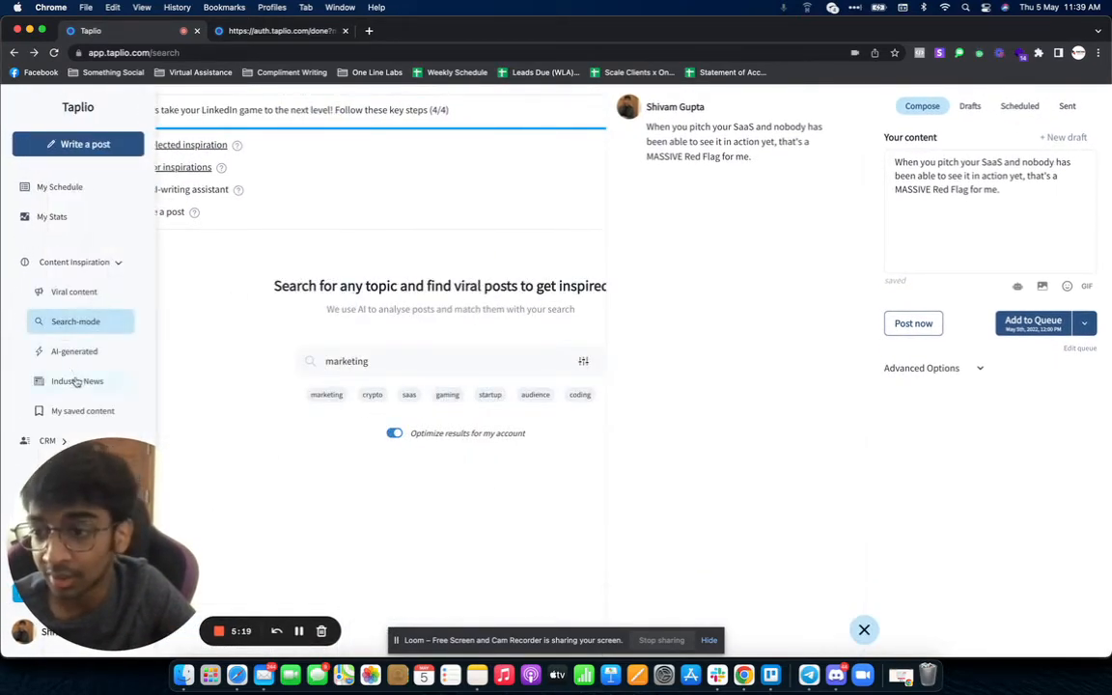
# Step: Open Industry News and draft an agreeing post on the Web Design Cold Email Templates article
pyautogui.click(78, 380)
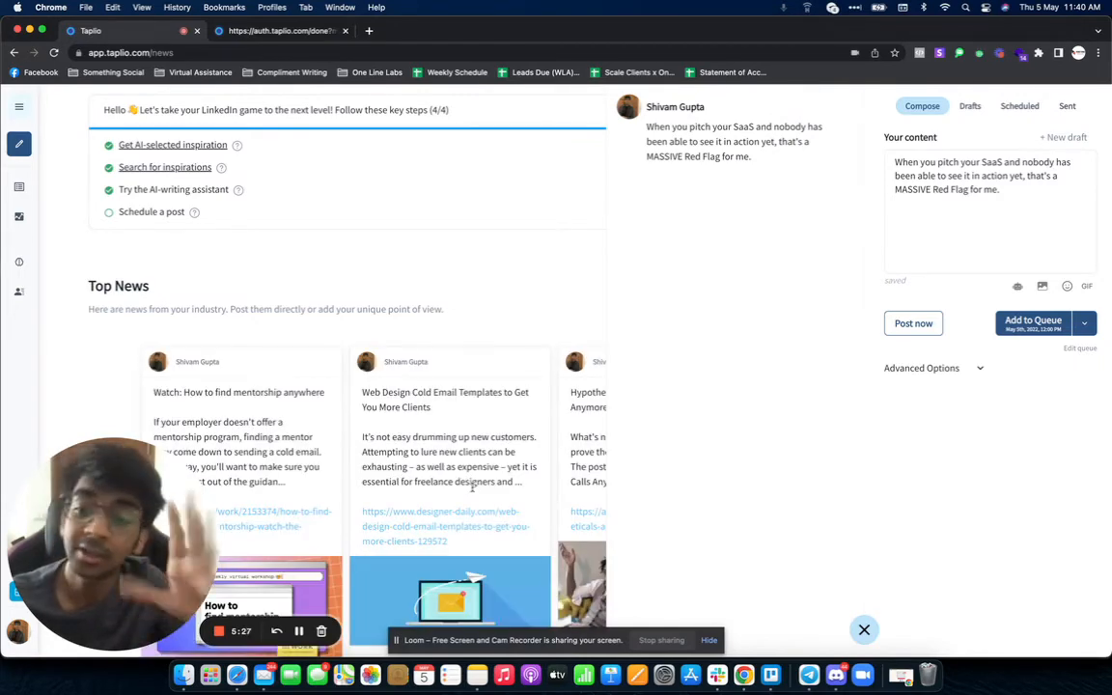
pyautogui.scroll(-3)
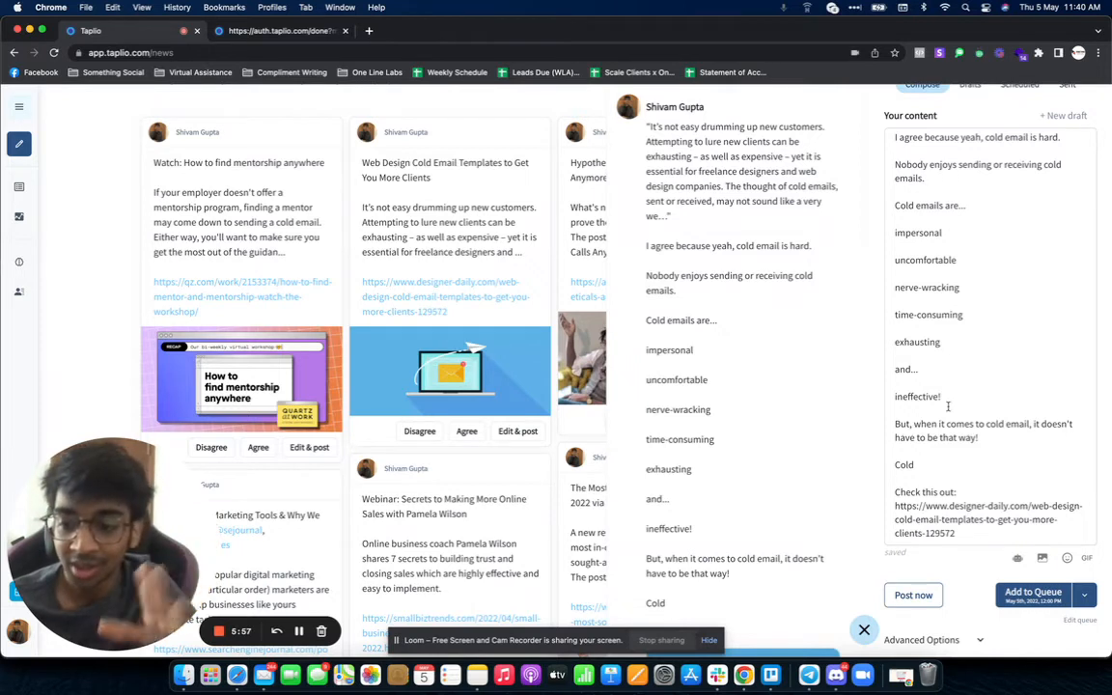
pyautogui.moveTo(795, 527)
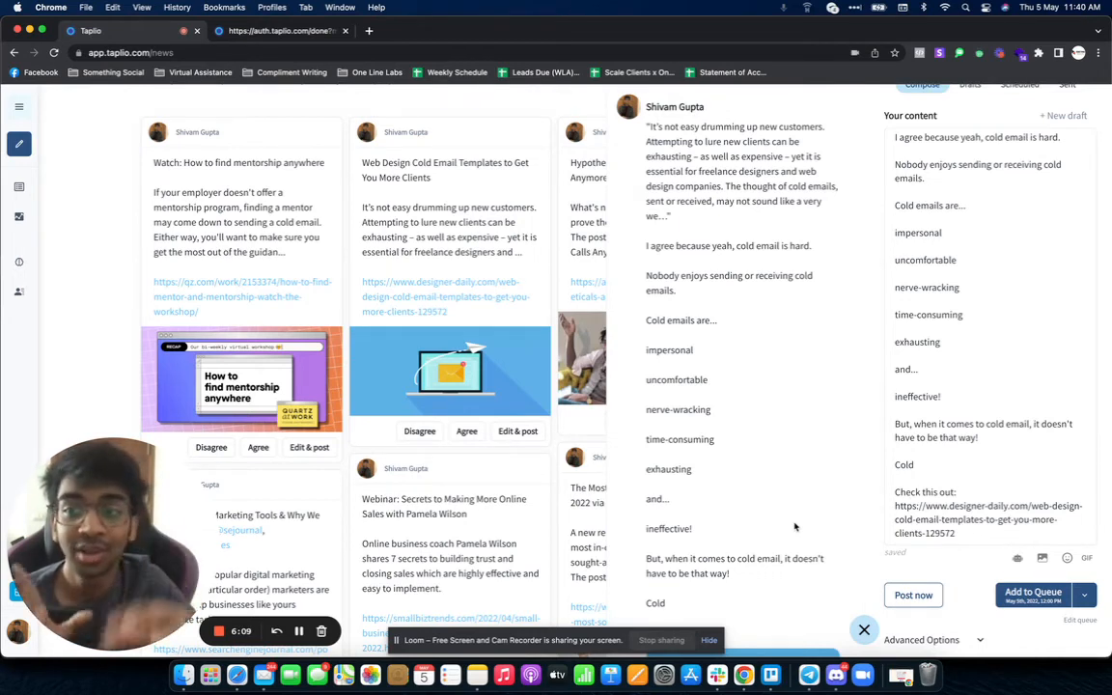
pyautogui.click(18, 106)
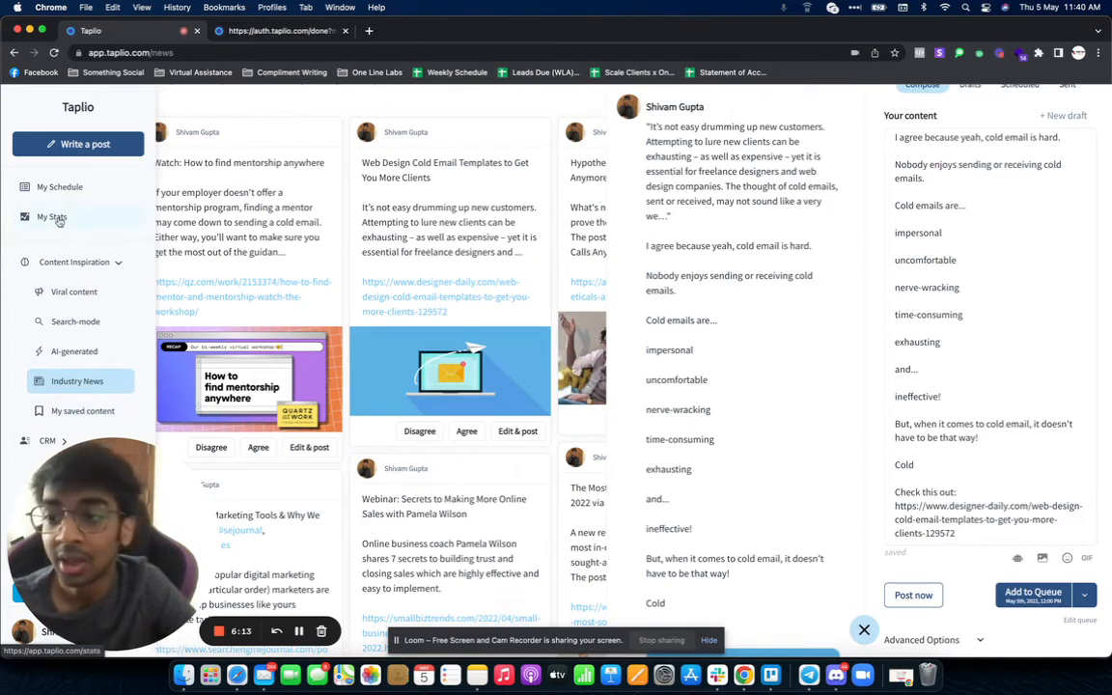
# Step: Open My Stats to see the Analytics page requesting the LinkedIn extension
pyautogui.click(52, 217)
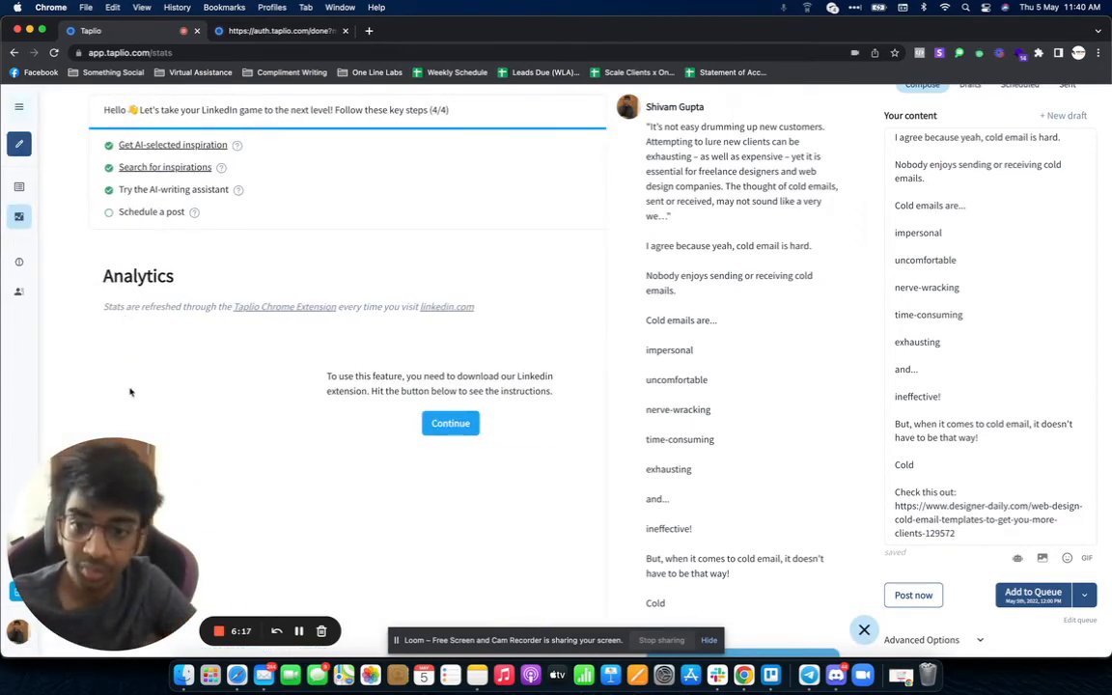
pyautogui.moveTo(200, 380)
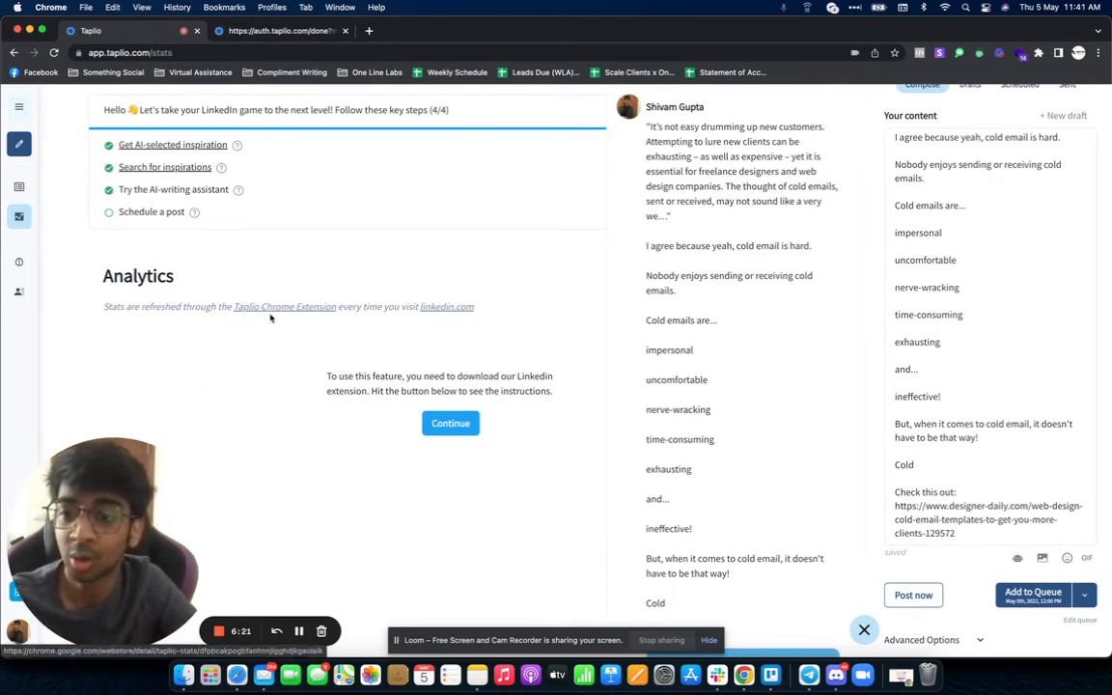
pyautogui.click(20, 106)
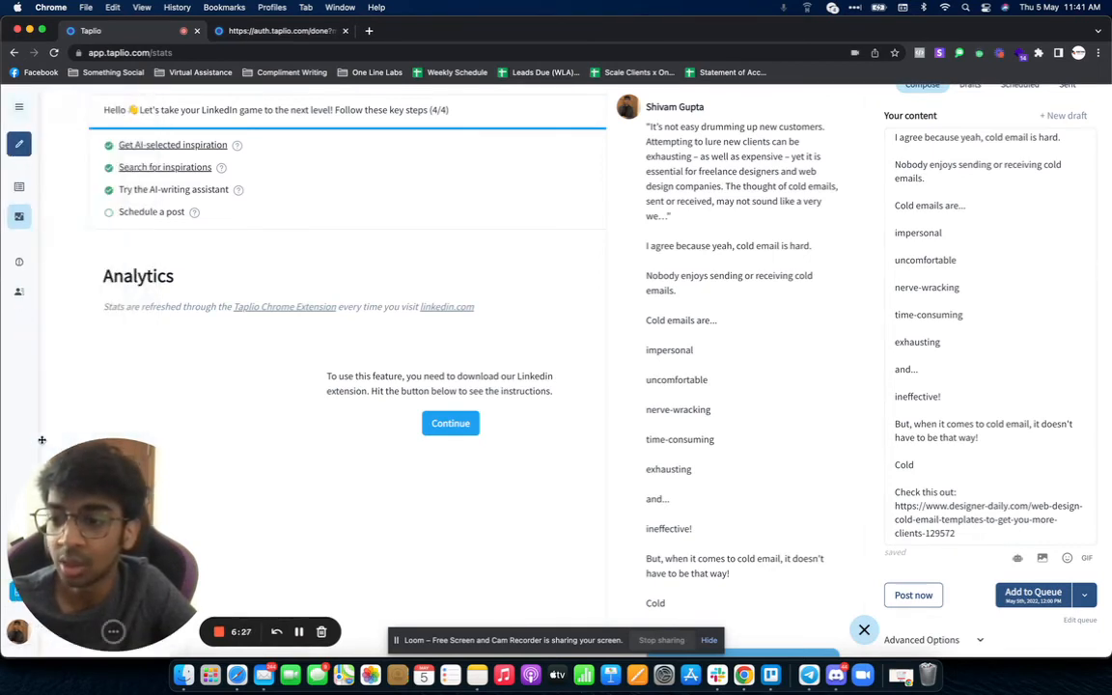
pyautogui.moveTo(114, 480)
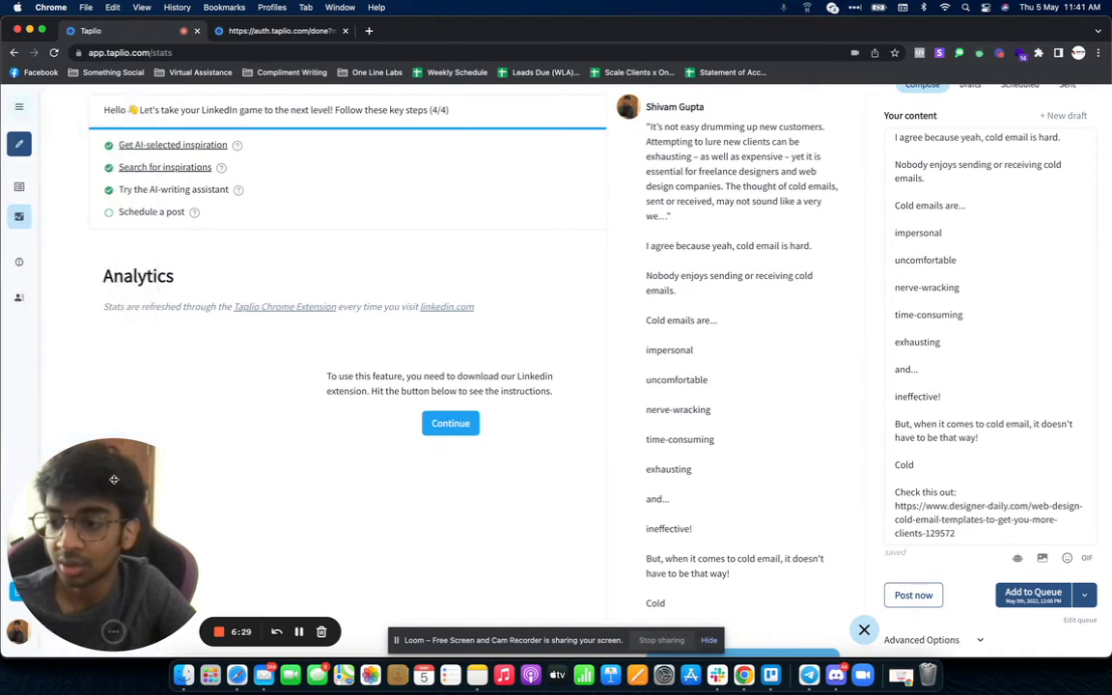
pyautogui.click(19, 106)
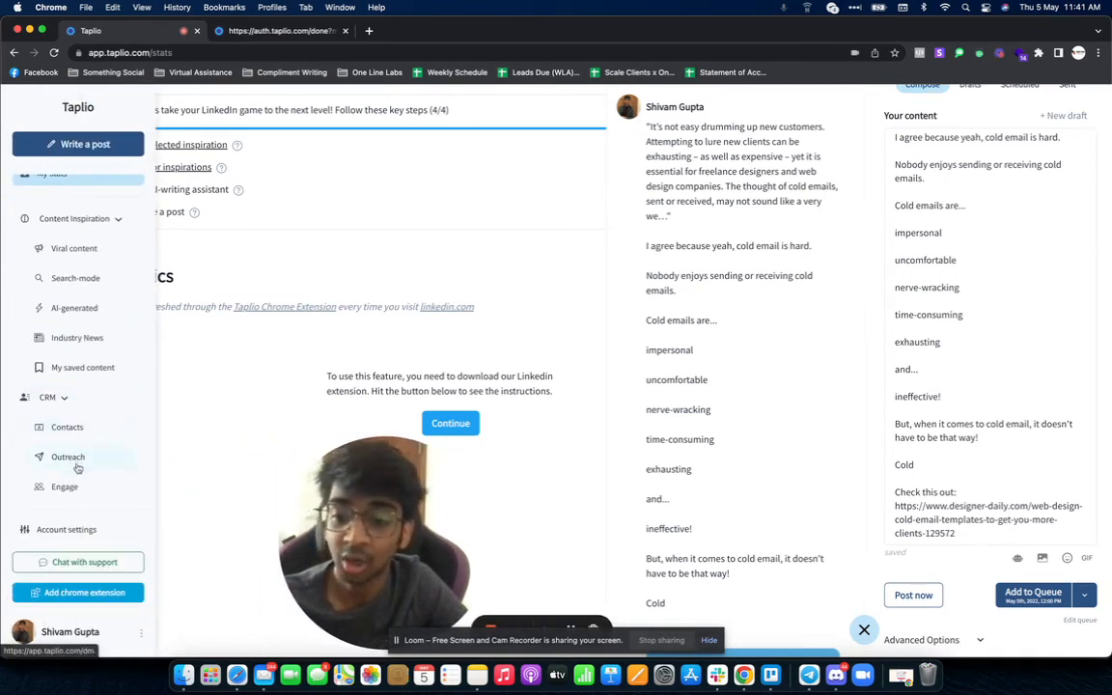
# Step: Open CRM > Outreach to reach the bulk Direct Messages page
pyautogui.click(68, 457)
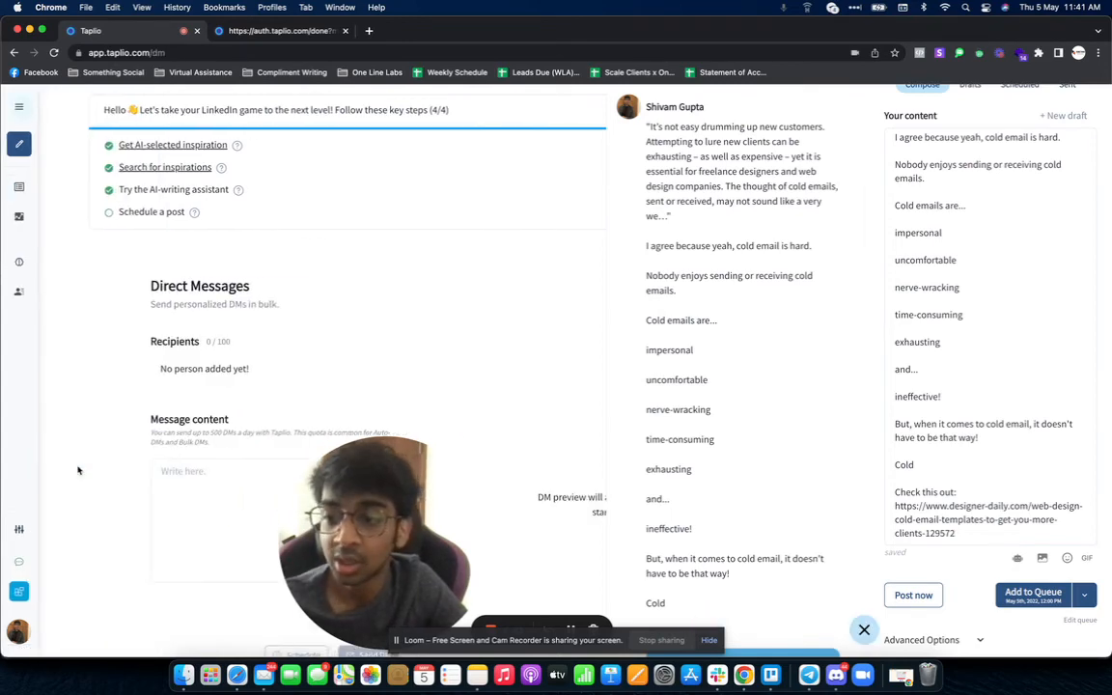
pyautogui.scroll(-3)
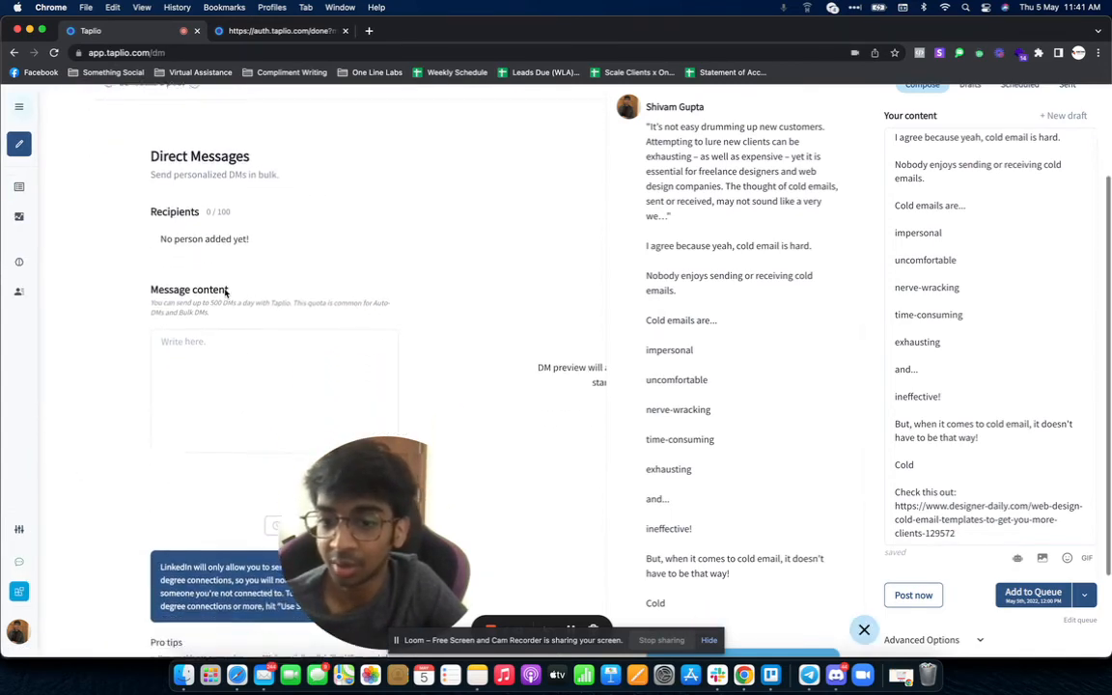